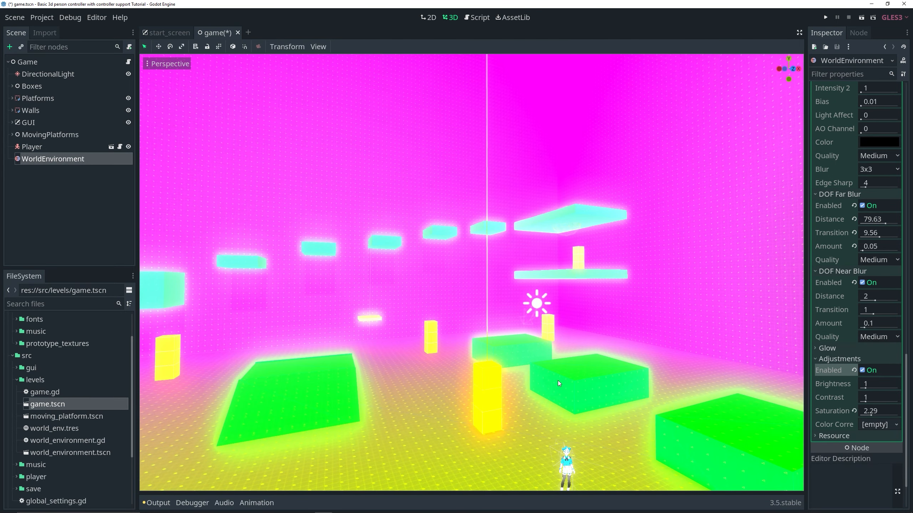
mouse_move(559, 361)
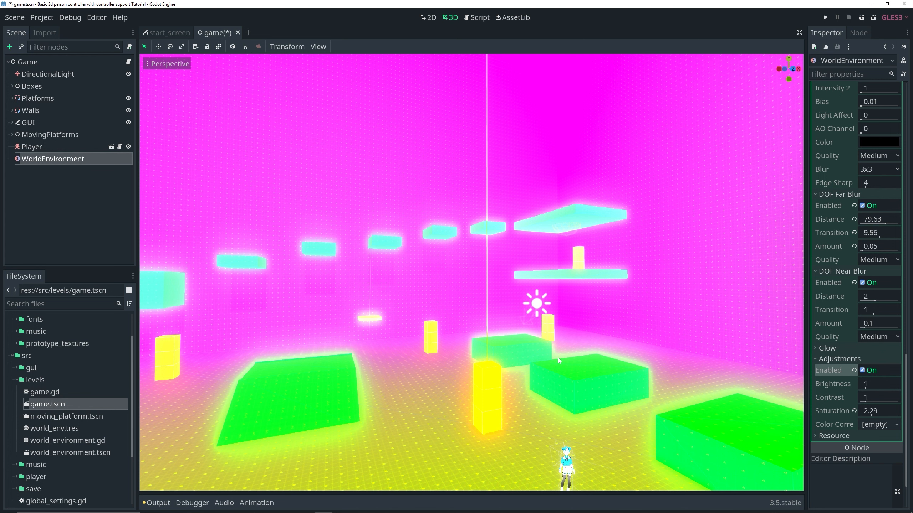
- Delete the old WorldEnvironment node and select the Game root node
left_click(31, 147)
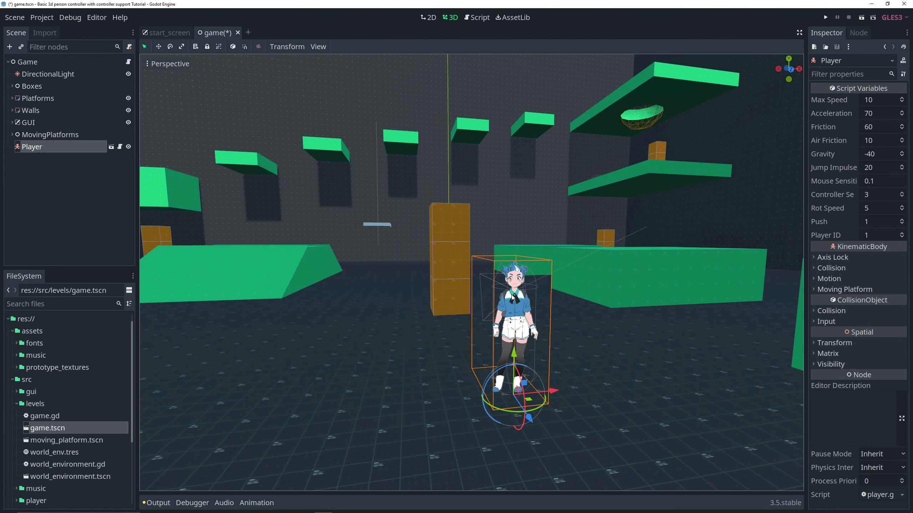
mouse_move(178, 233)
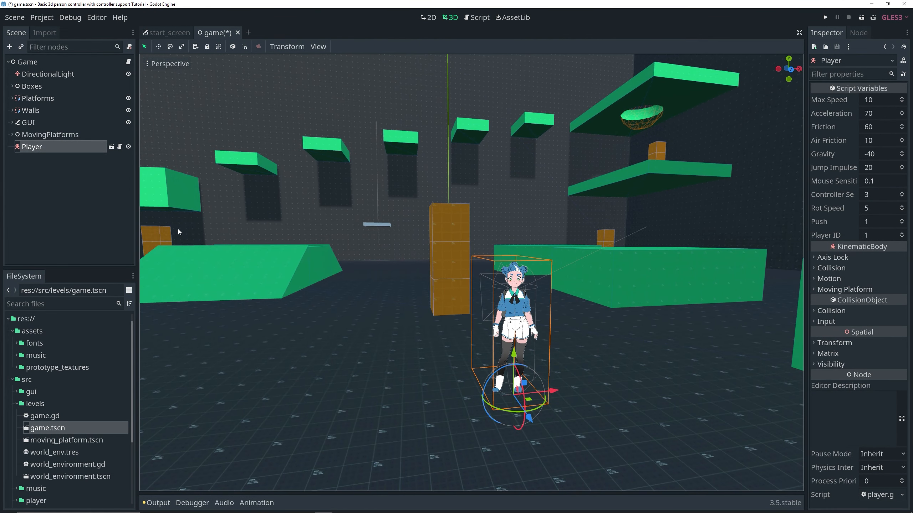
left_click(27, 62)
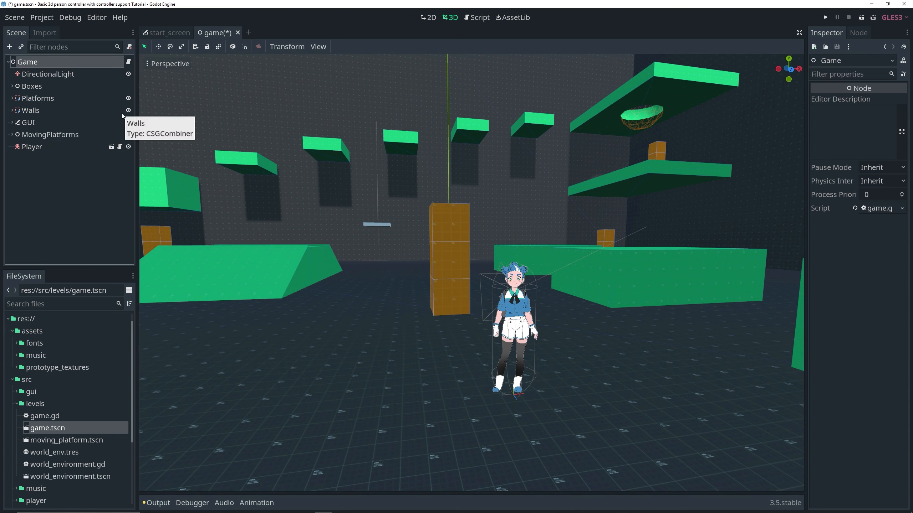
mouse_move(560, 363)
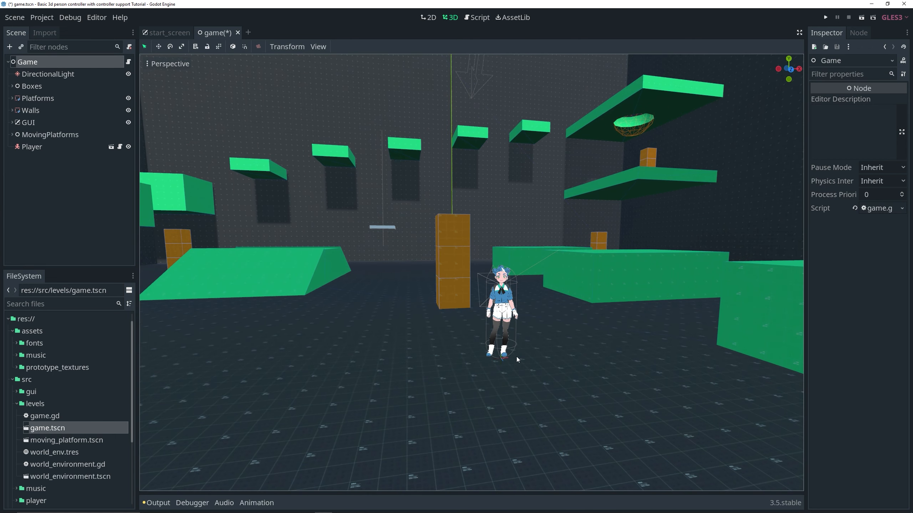
- Add a WorldEnvironment child node to Game by searching 'world'
left_click(10, 47)
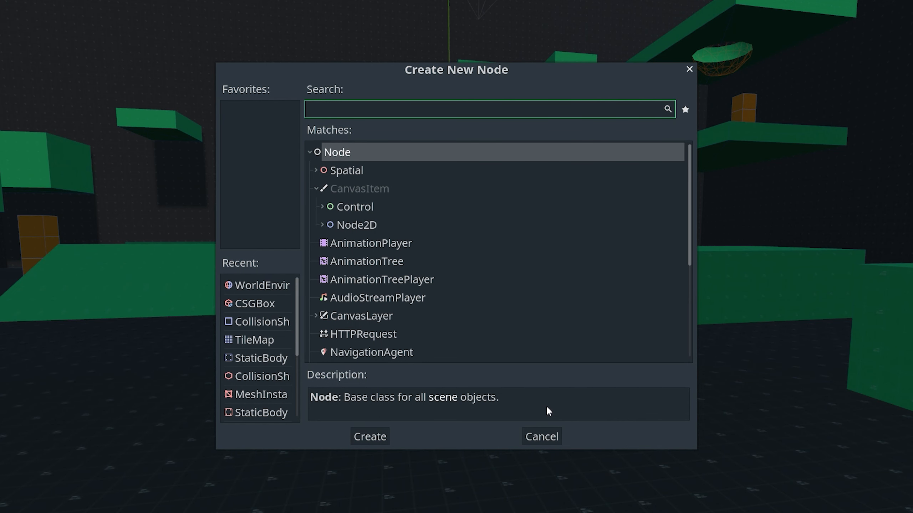
type("world")
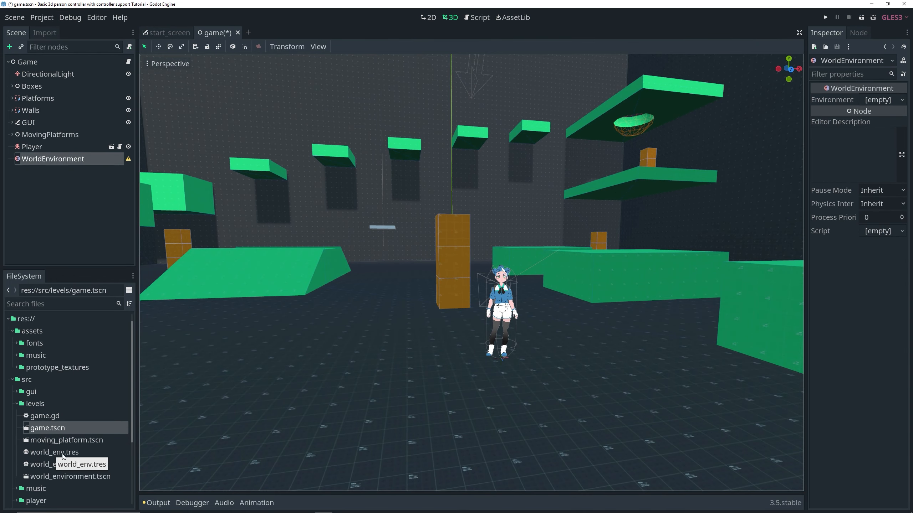
scroll("down", 3)
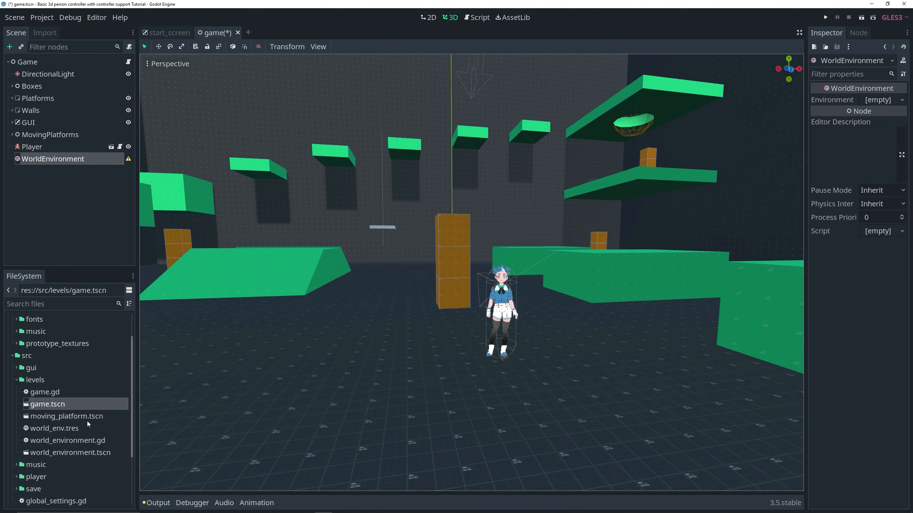
mouse_move(227, 408)
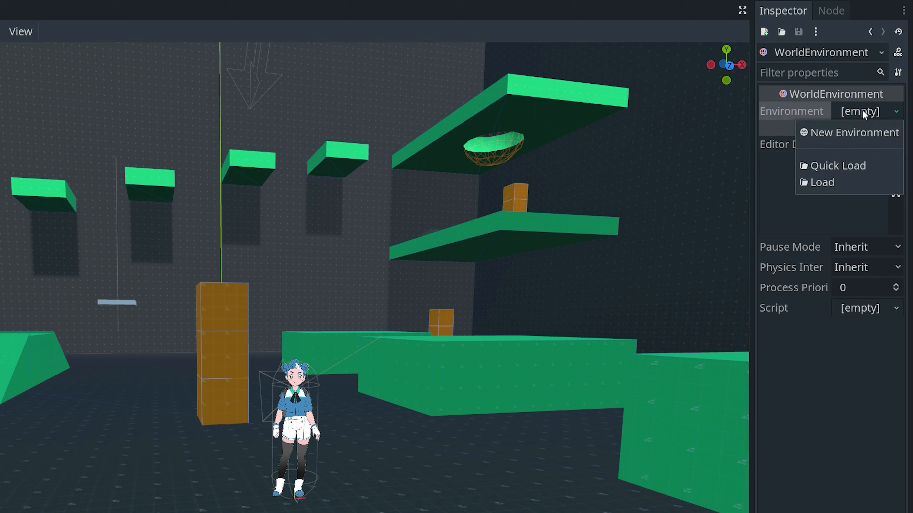
mouse_move(841, 135)
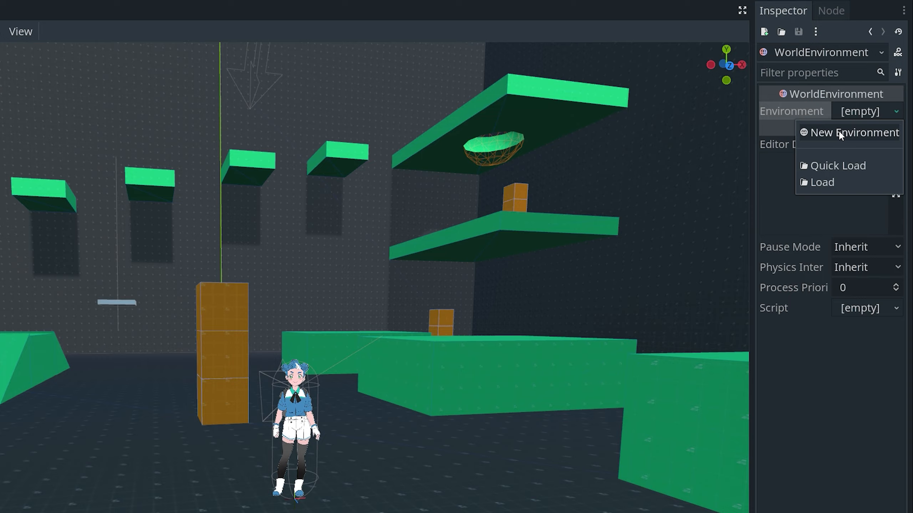
- Create a new Environment with Background Mode Custom Color set to red
left_click(853, 133)
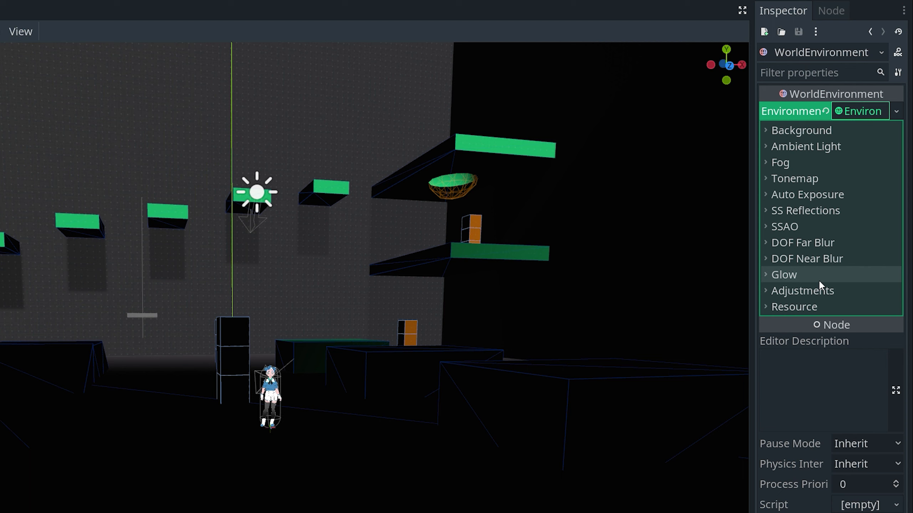
mouse_move(800, 147)
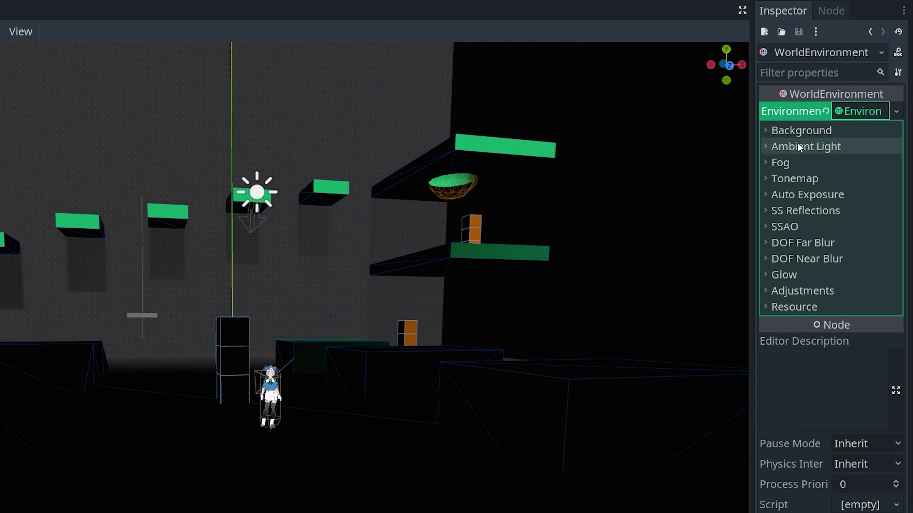
mouse_move(794, 194)
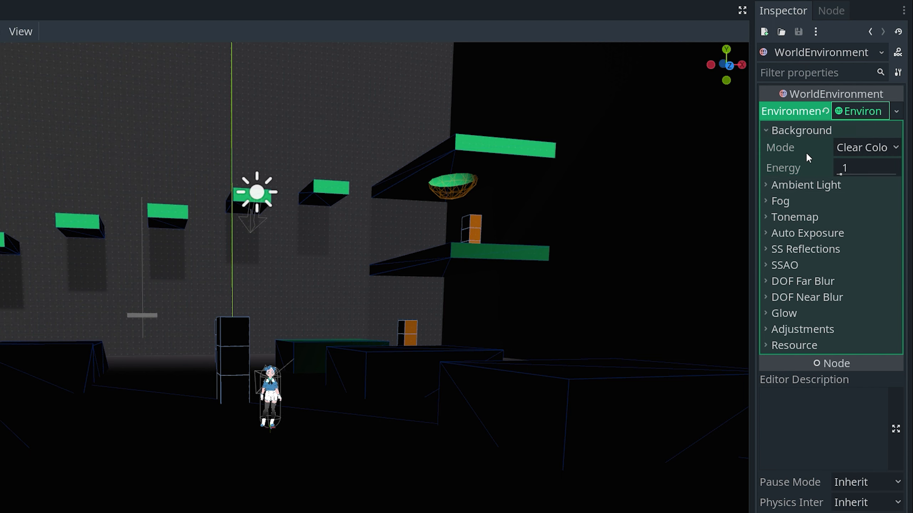
mouse_move(817, 160)
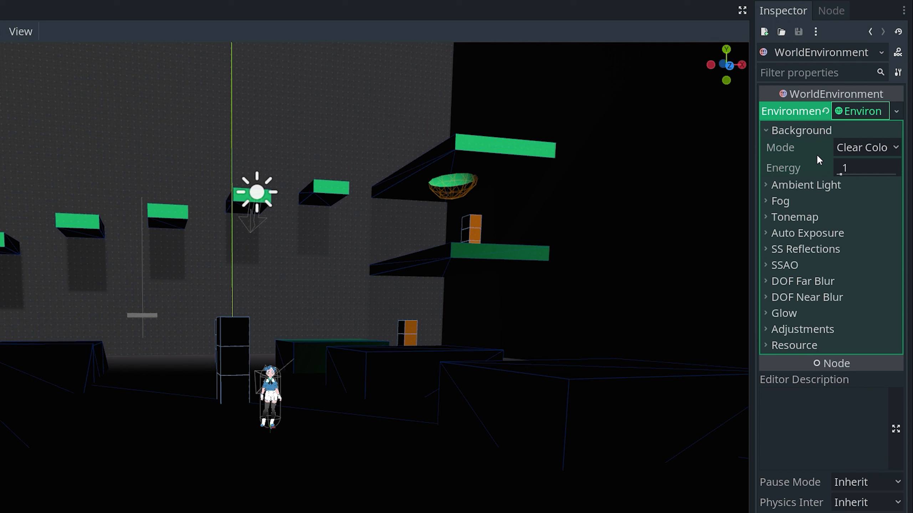
left_click(866, 147)
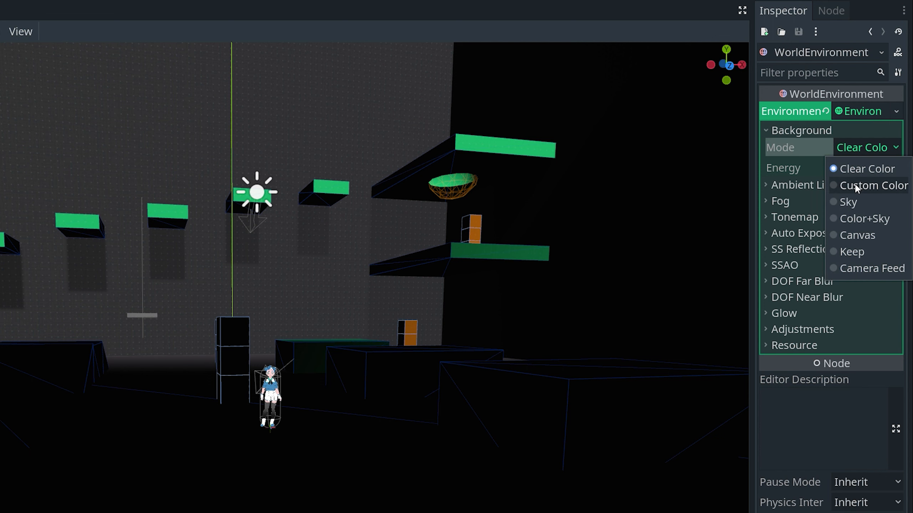
left_click(874, 185)
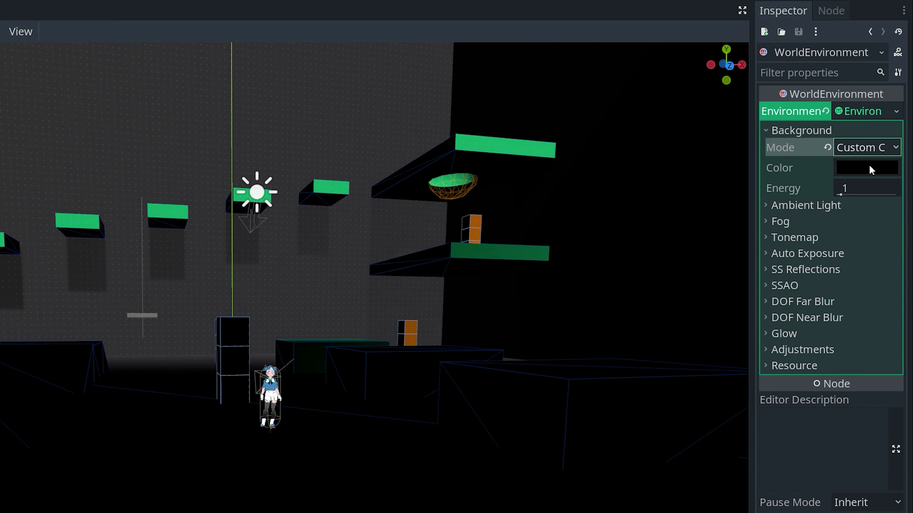
left_click(866, 167)
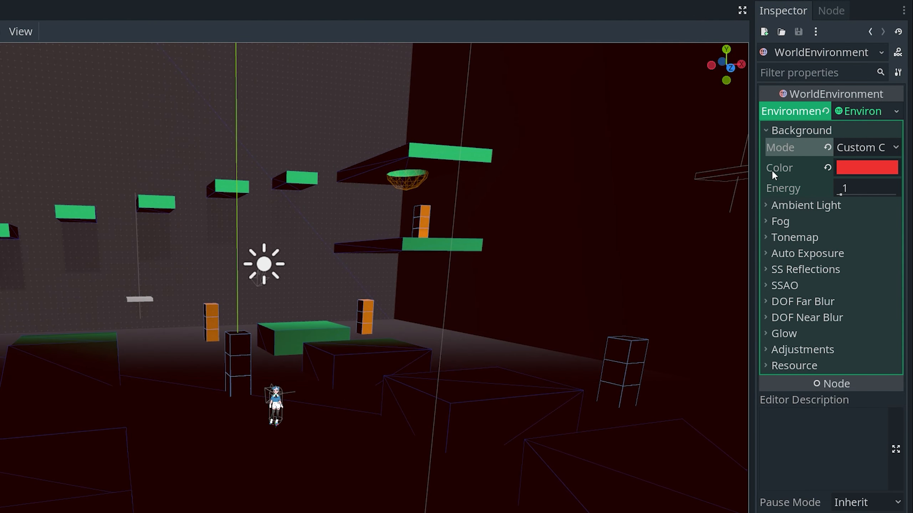
left_click(866, 147)
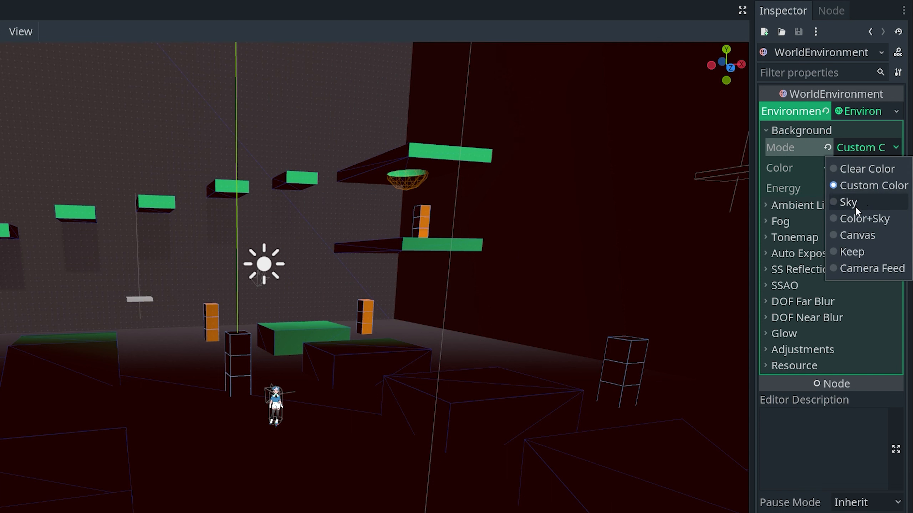
mouse_move(863, 279)
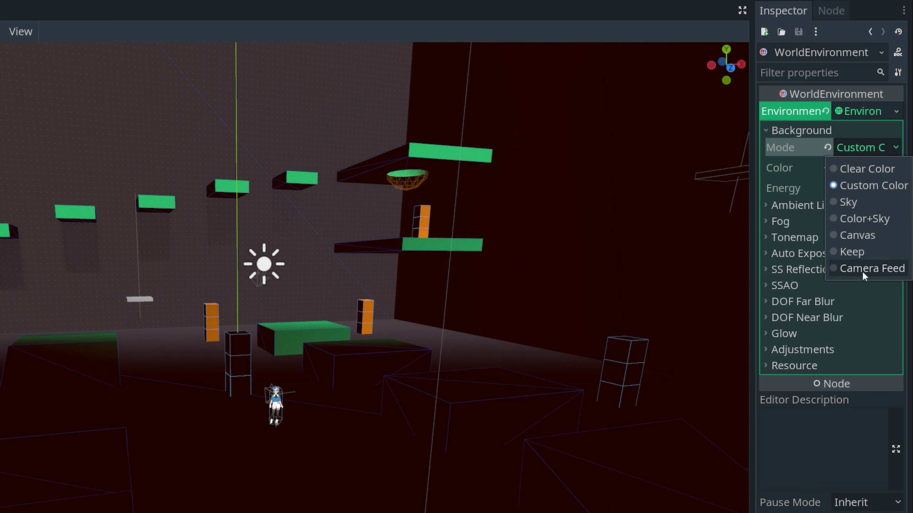
mouse_move(863, 240)
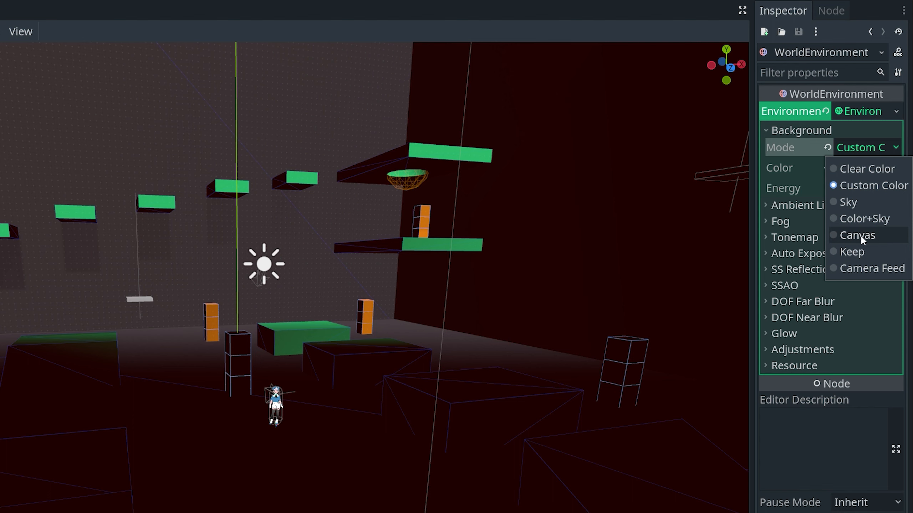
mouse_move(857, 205)
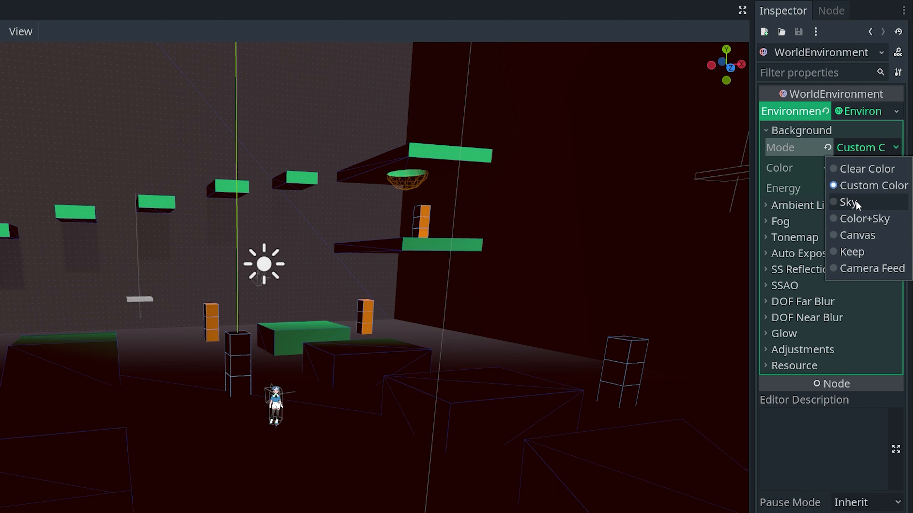
- Switch Background Mode to Sky and assign a new ProceduralSky
left_click(847, 201)
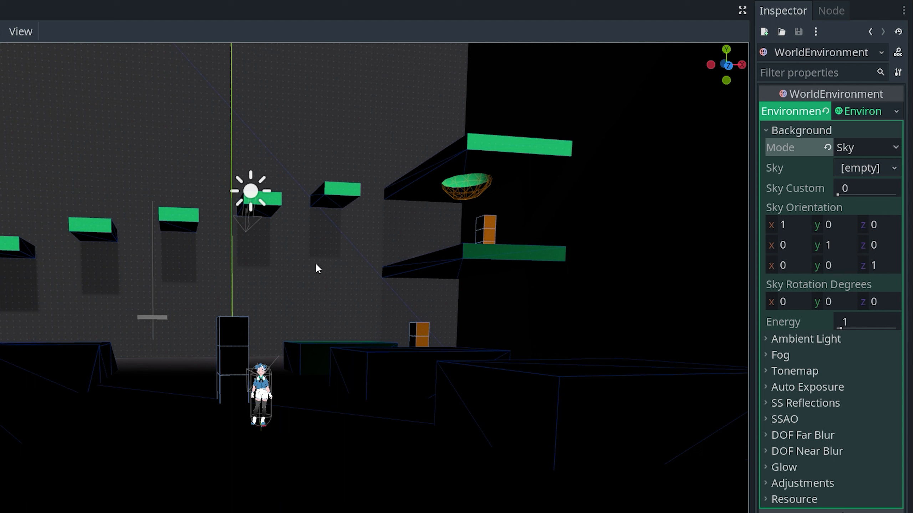
mouse_move(783, 209)
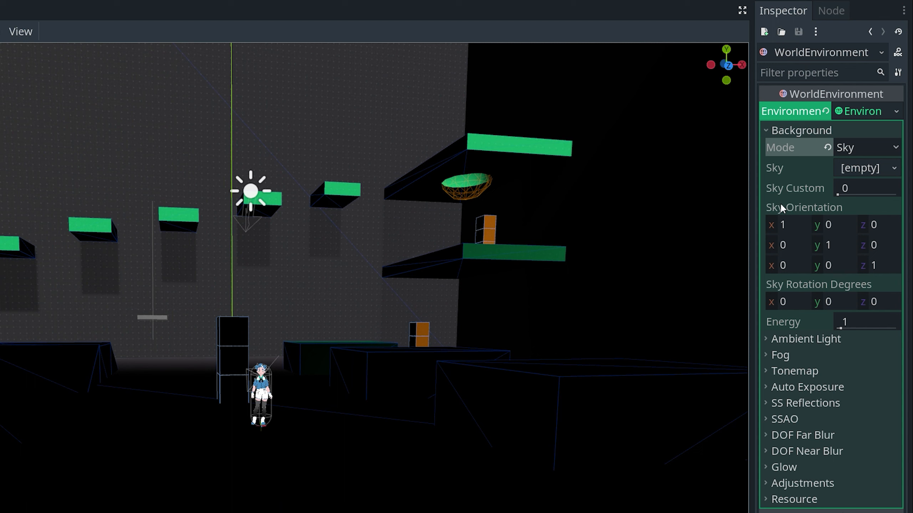
left_click(891, 168)
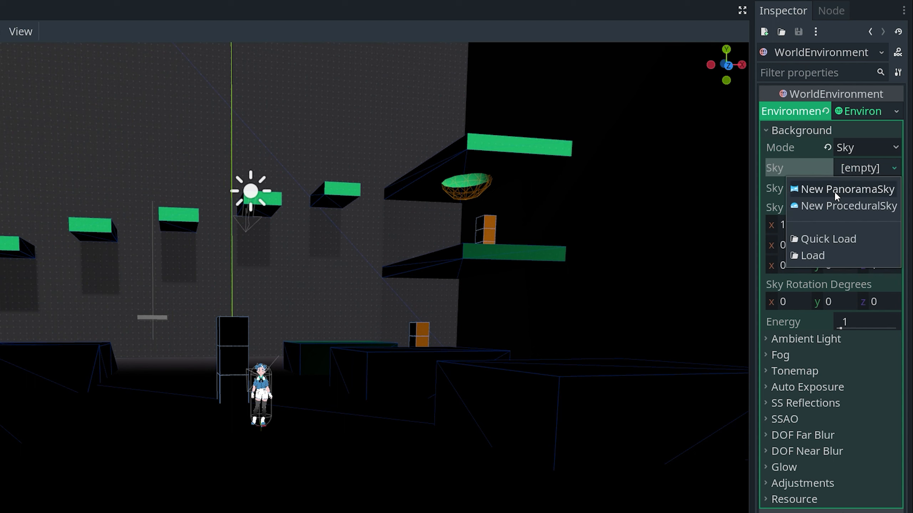
mouse_move(853, 212)
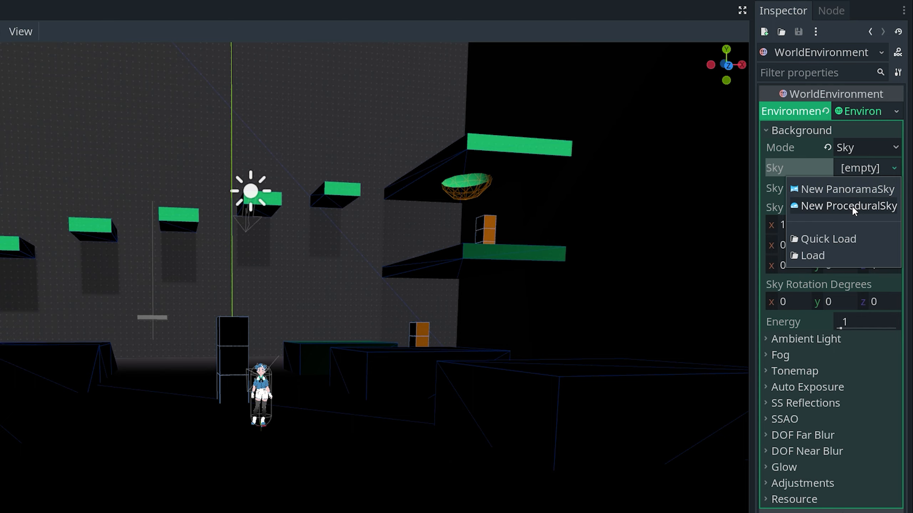
left_click(844, 206)
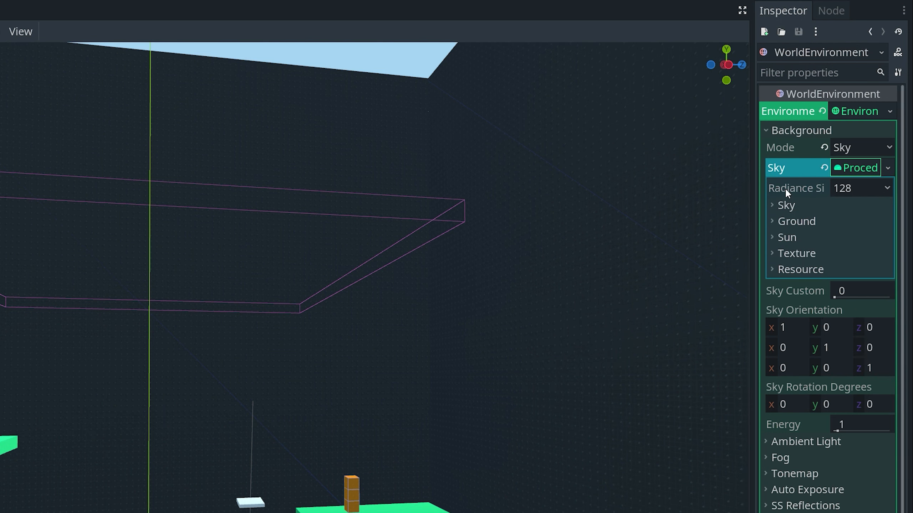
mouse_move(791, 210)
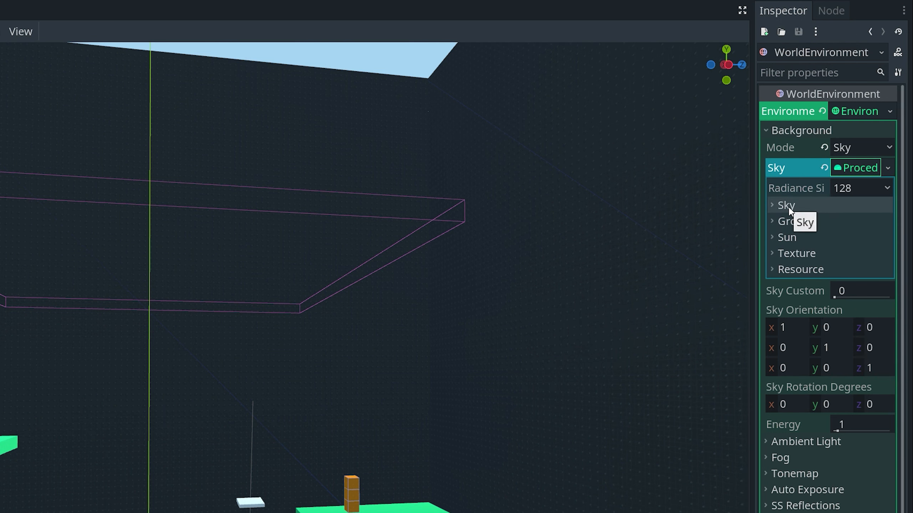
- Give the procedural sky a green top colour, blue horizon and a curve of about 0.237
left_click(785, 205)
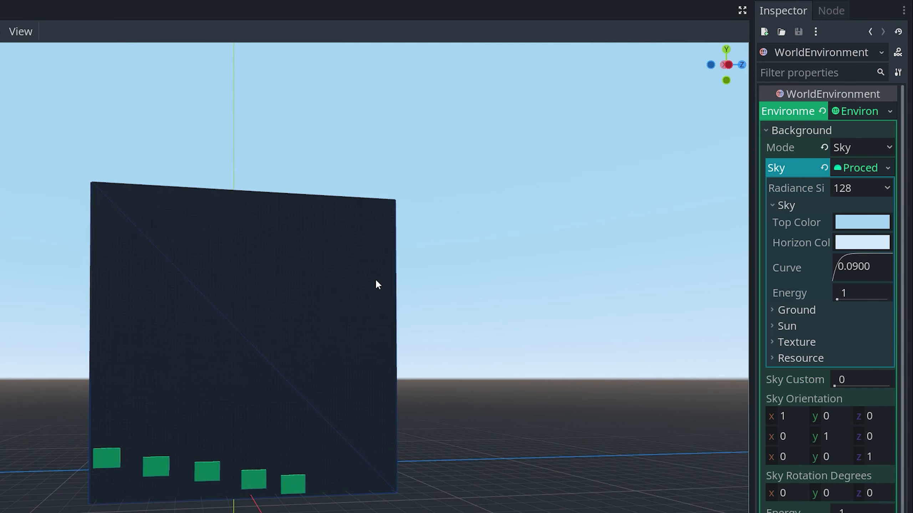
left_click(862, 223)
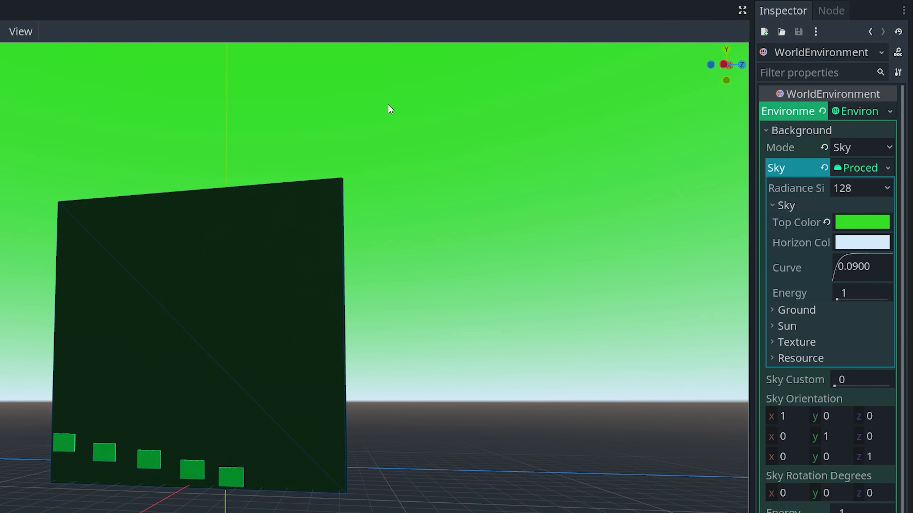
left_click(863, 243)
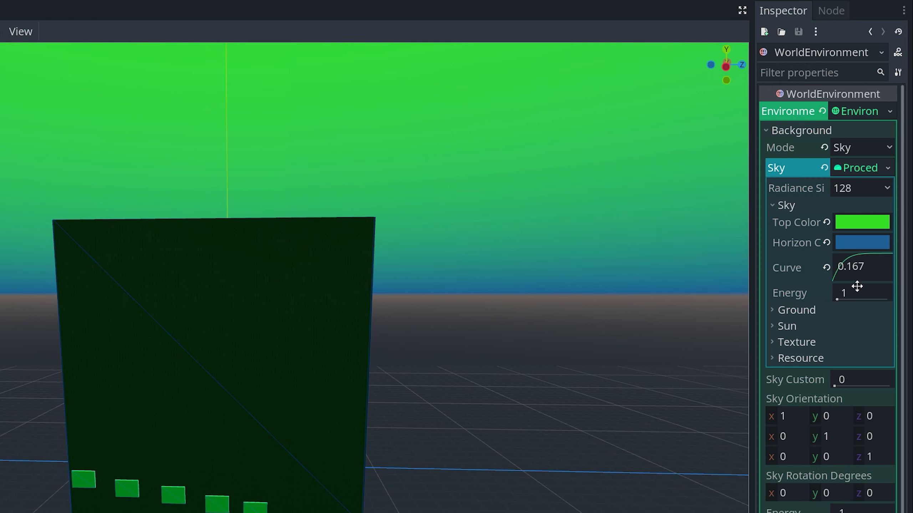
left_click_drag(862, 268, 867, 271)
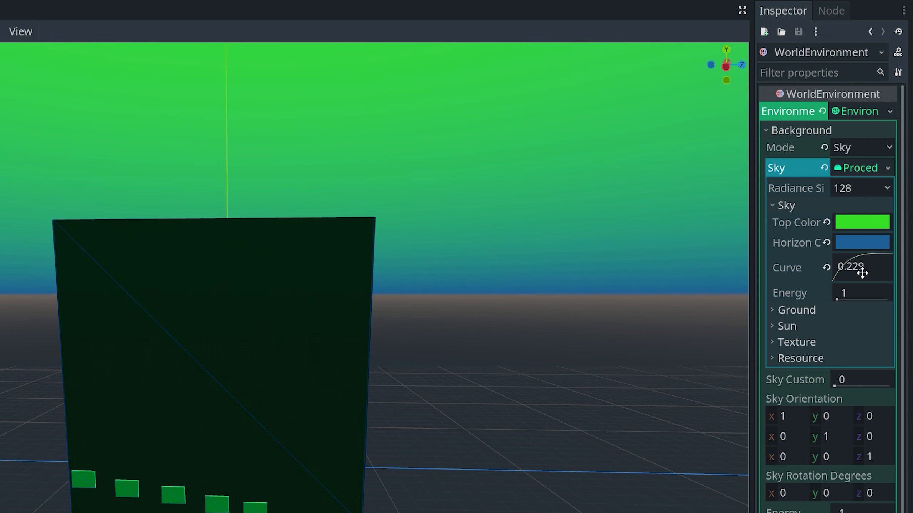
left_click_drag(861, 268, 847, 267)
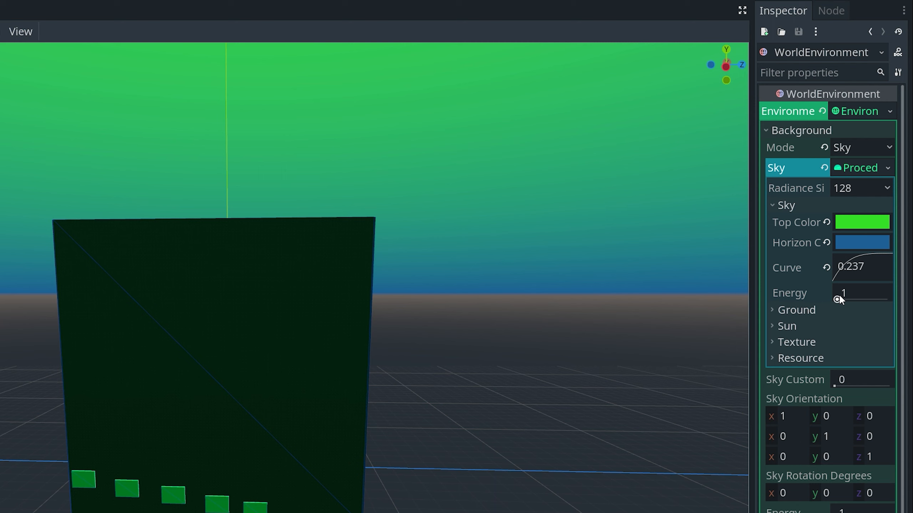
- Set the sky energy to 1.2 after testing much brighter values
left_click_drag(855, 293, 844, 299)
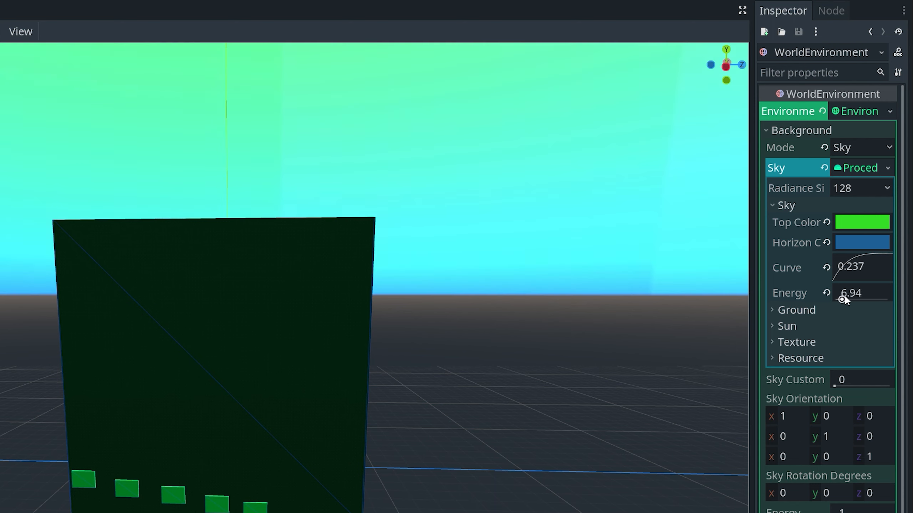
left_click_drag(850, 293, 864, 300)
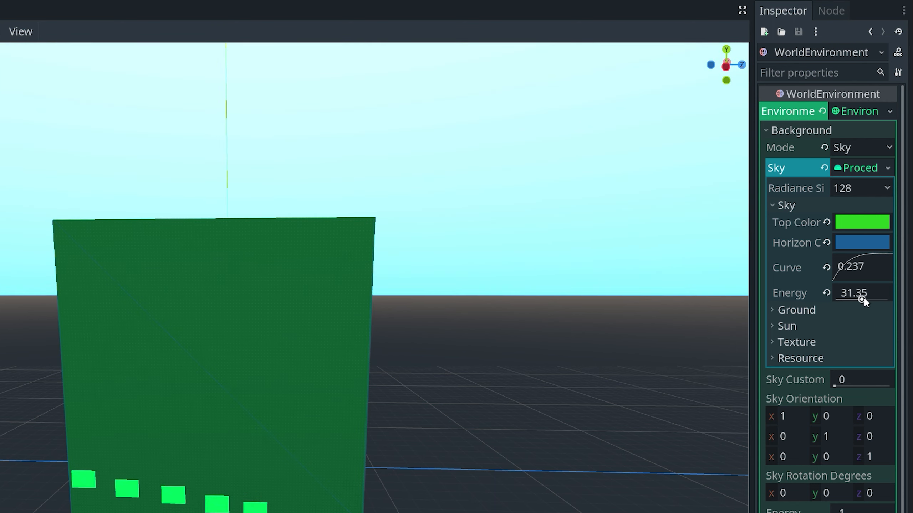
left_click_drag(862, 294, 872, 302)
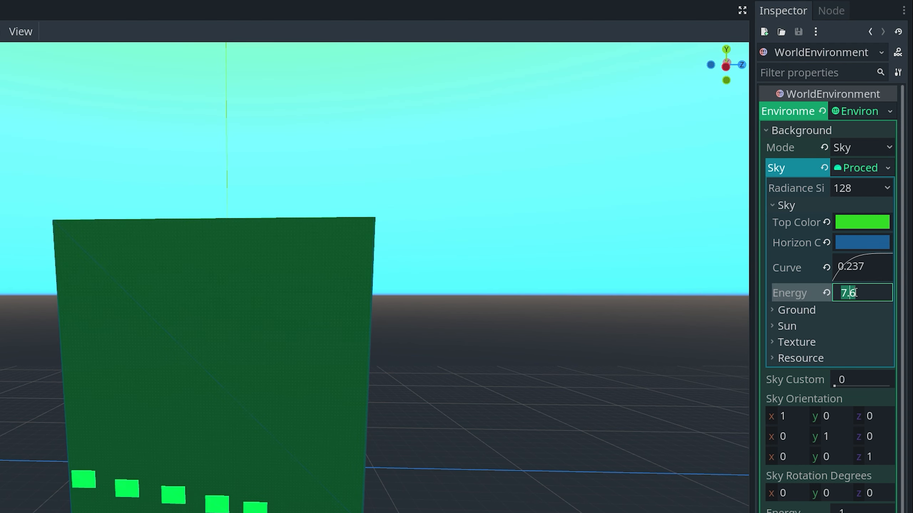
type("1.2")
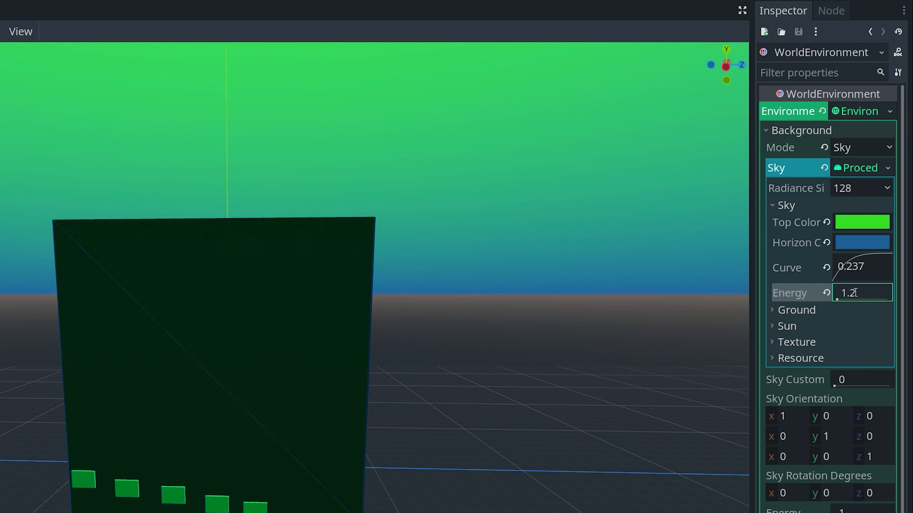
- Set the ground horizon colour to orange and raise the ground curve to 0.269
left_click(796, 310)
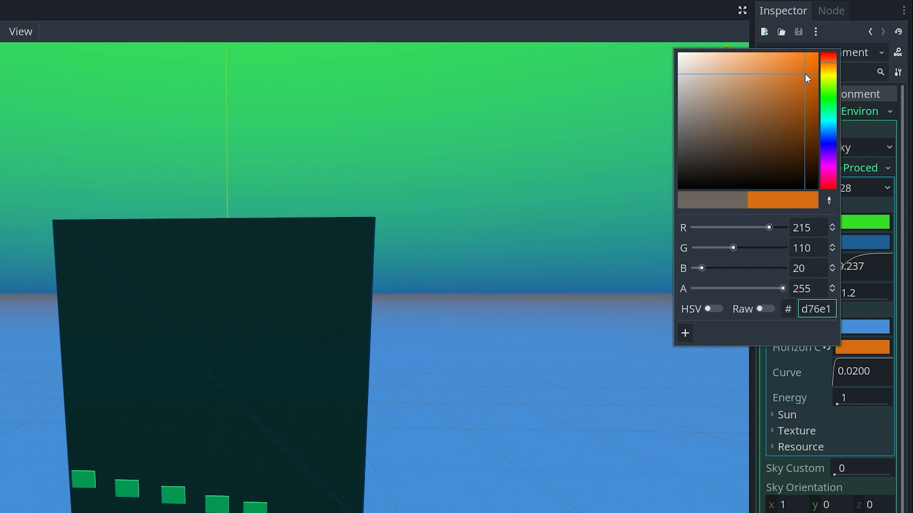
left_click(849, 371)
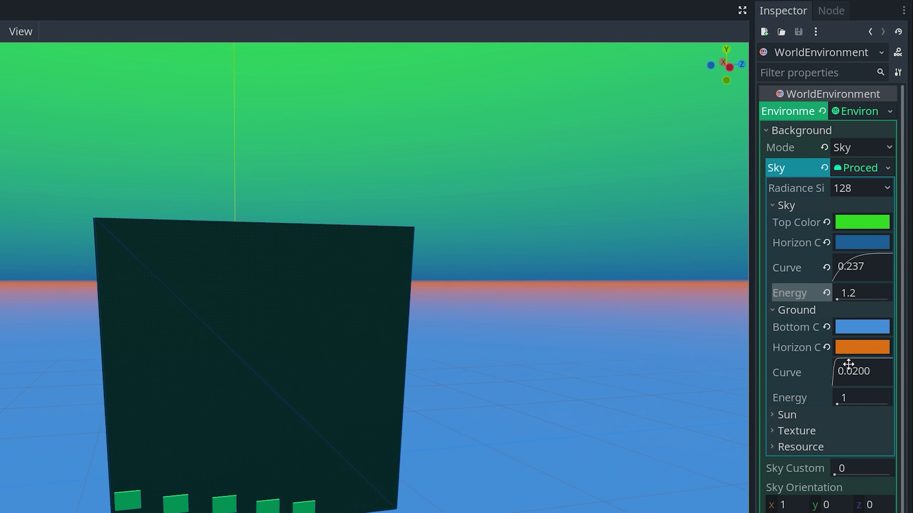
left_click_drag(856, 371, 855, 371)
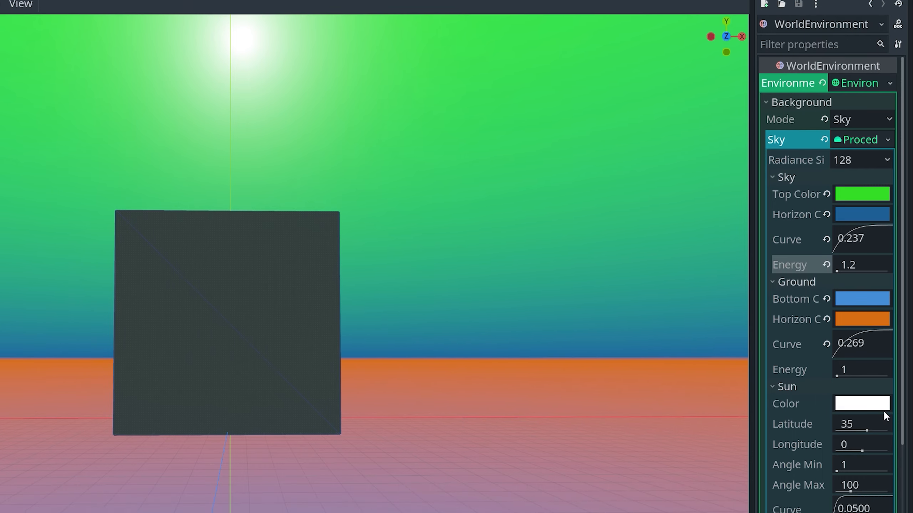
- Make the sun red, keep latitude at 35 and shift longitude to −2.42
left_click(862, 404)
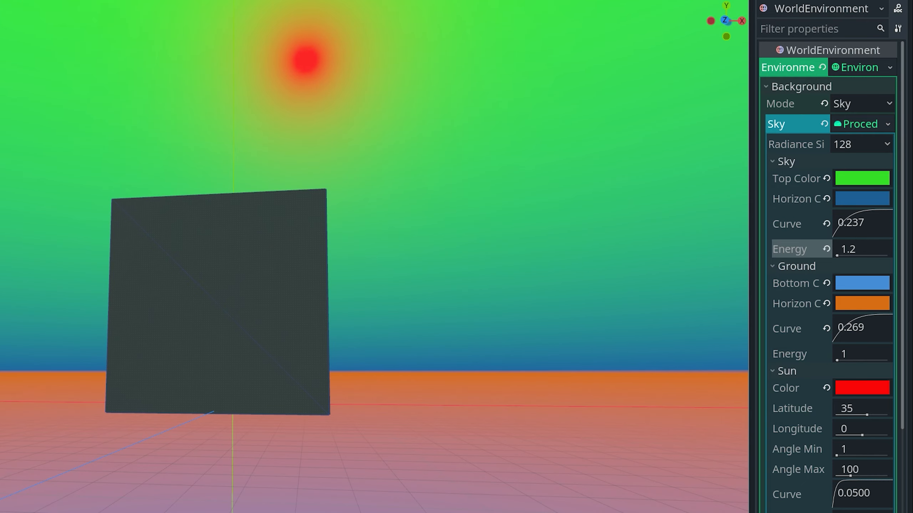
left_click_drag(856, 408, 878, 417)
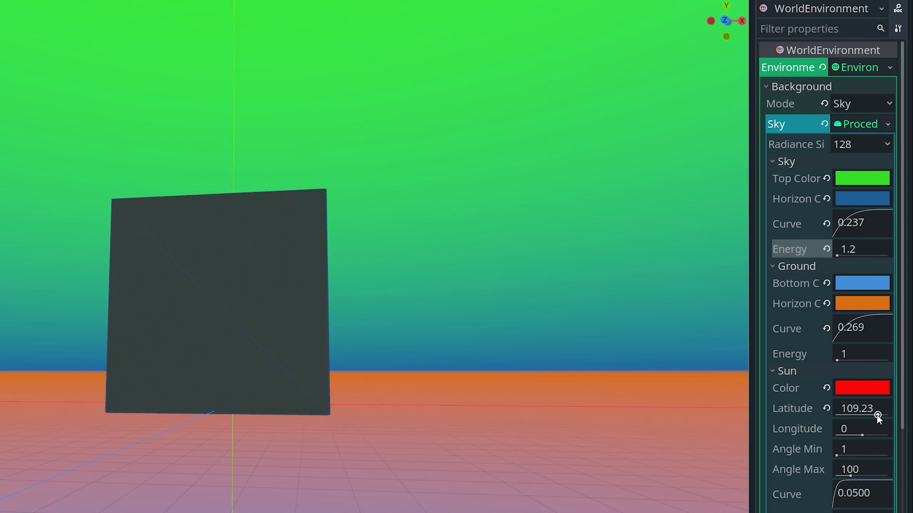
left_click_drag(861, 416, 855, 420)
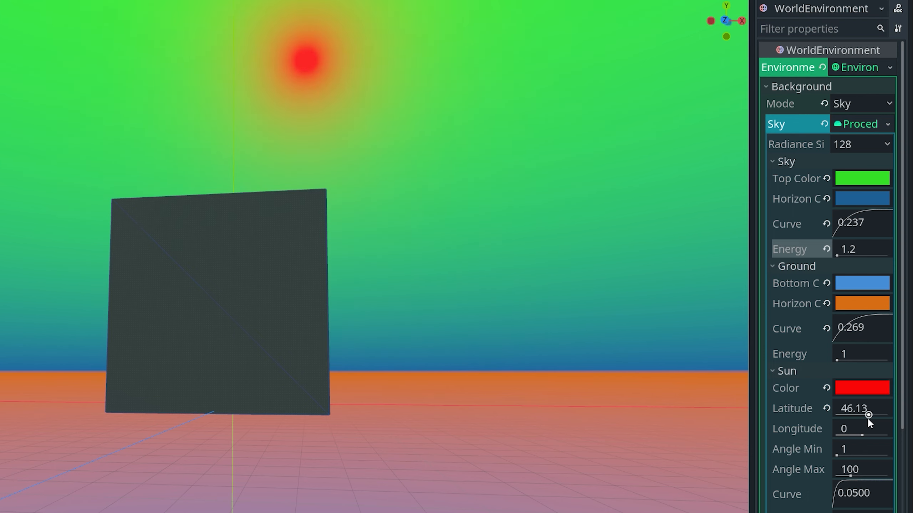
left_click_drag(867, 414, 861, 425)
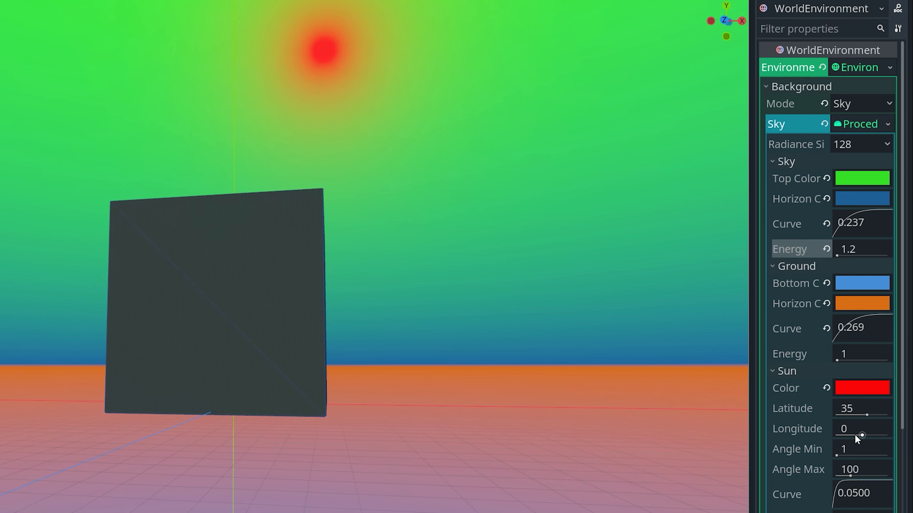
left_click_drag(862, 428, 885, 429)
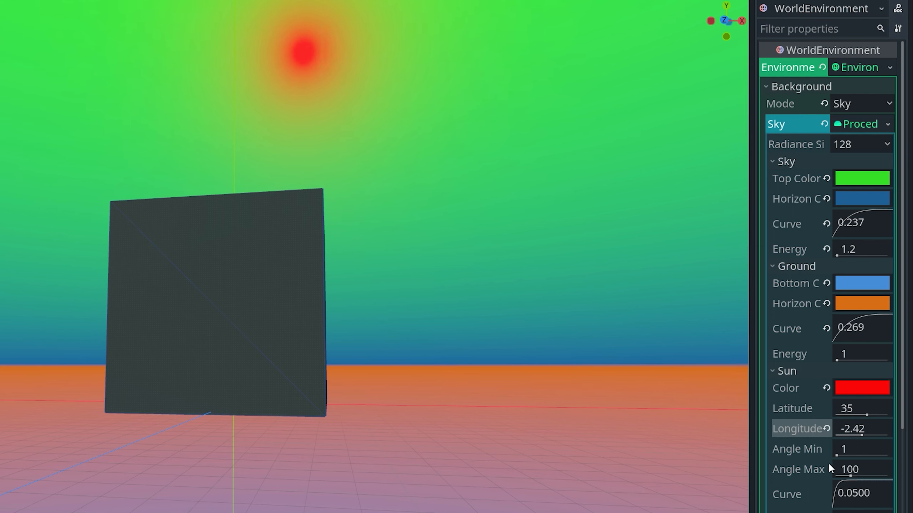
- Set the sun's minimum angle to 15.85 and its energy to 6.94
left_click_drag(845, 456, 844, 449)
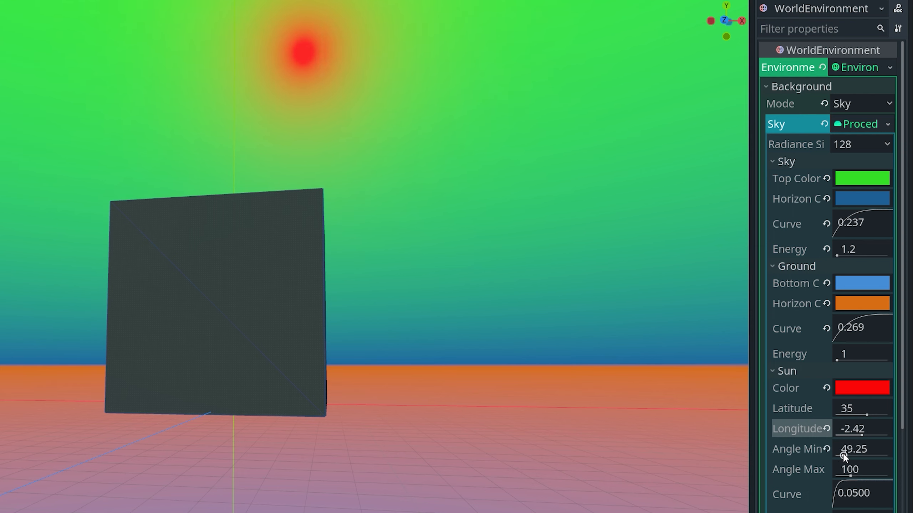
left_click_drag(855, 449, 835, 457)
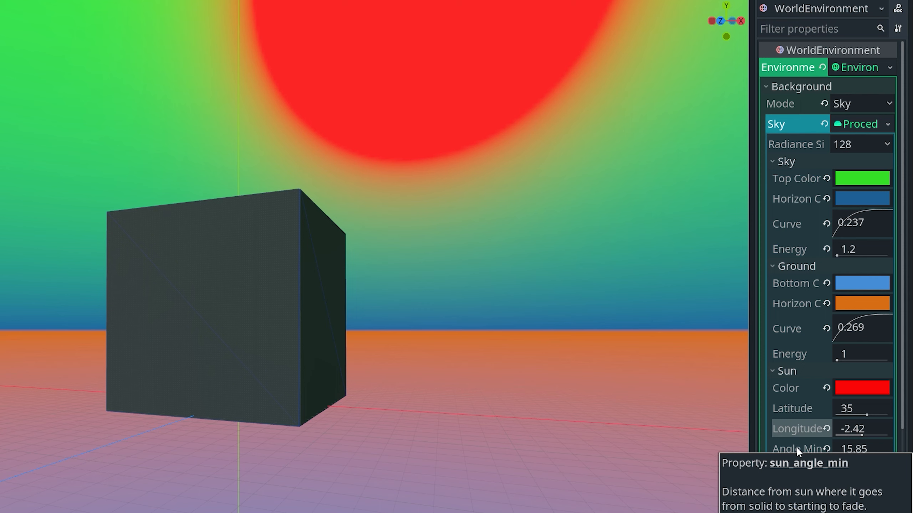
mouse_move(804, 468)
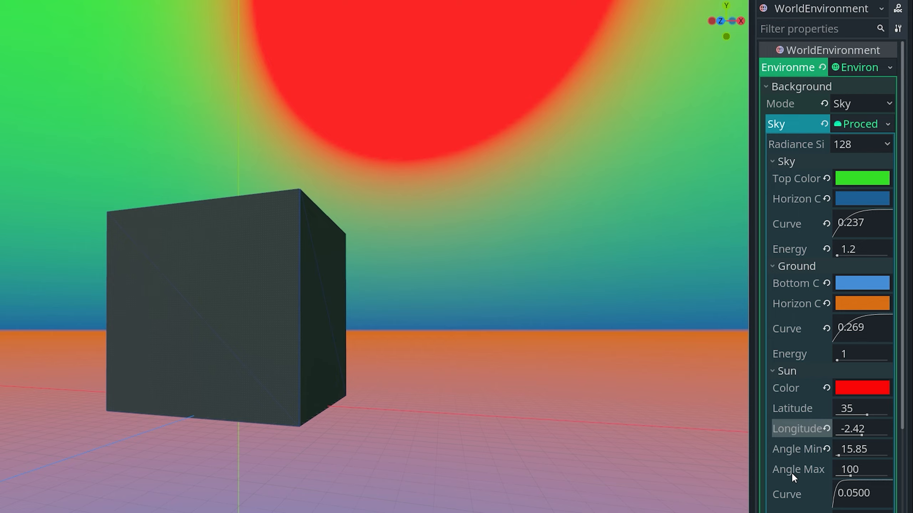
scroll("down", 3)
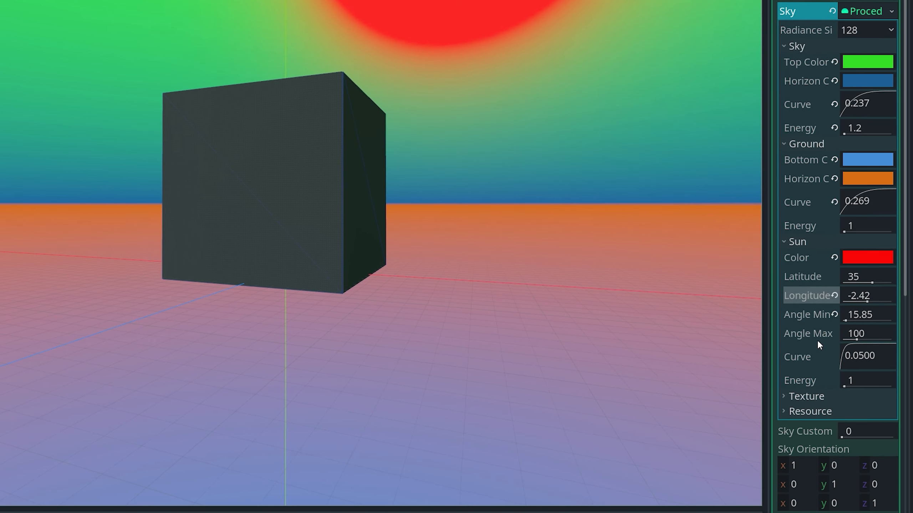
left_click_drag(867, 380, 867, 380)
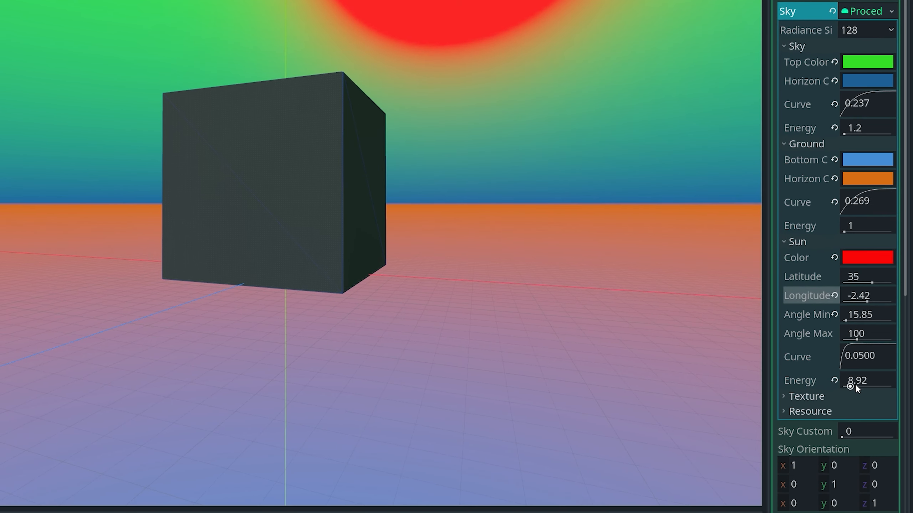
left_click_drag(856, 381, 856, 380)
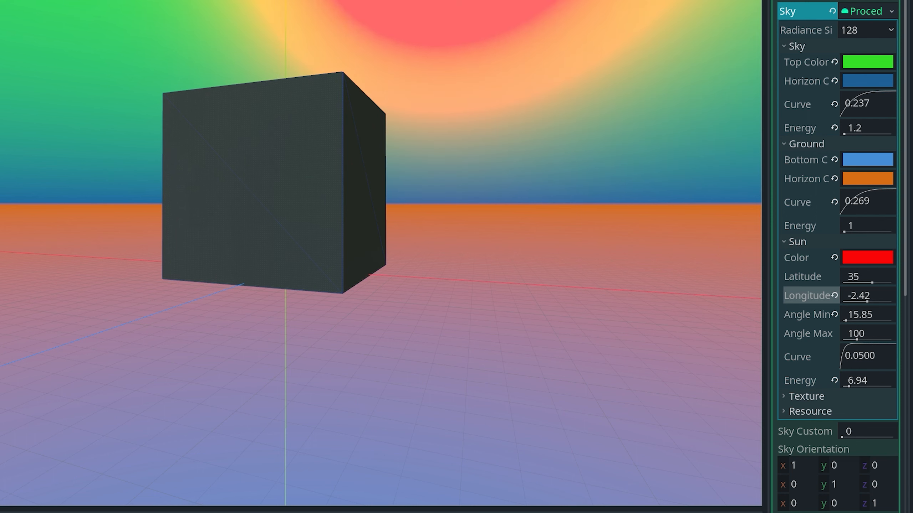
scroll("down", 3)
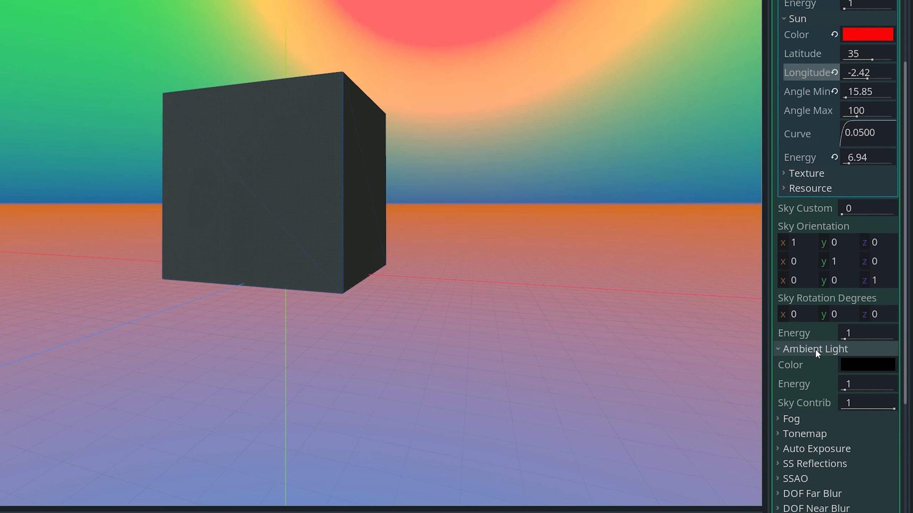
- Tint ambient light yellow with energy 5.11 and sky contribution 0.3
left_click(868, 365)
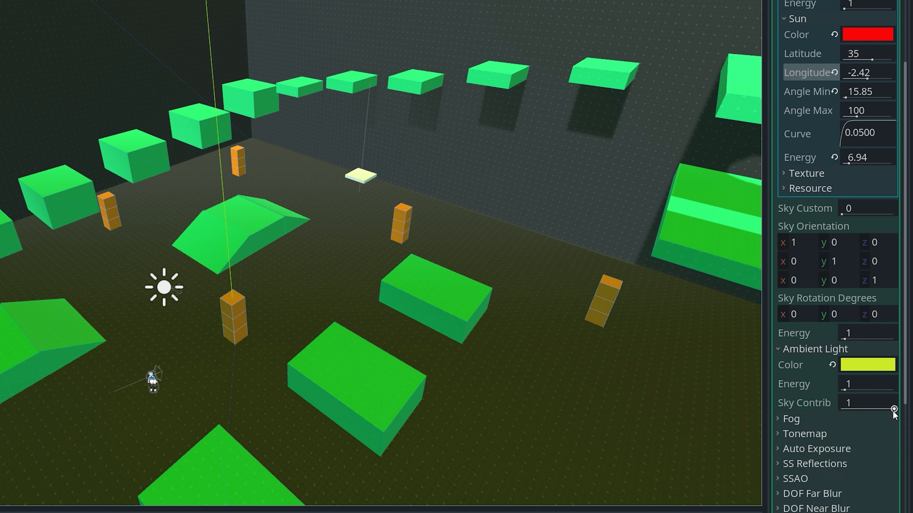
left_click_drag(867, 402, 856, 411)
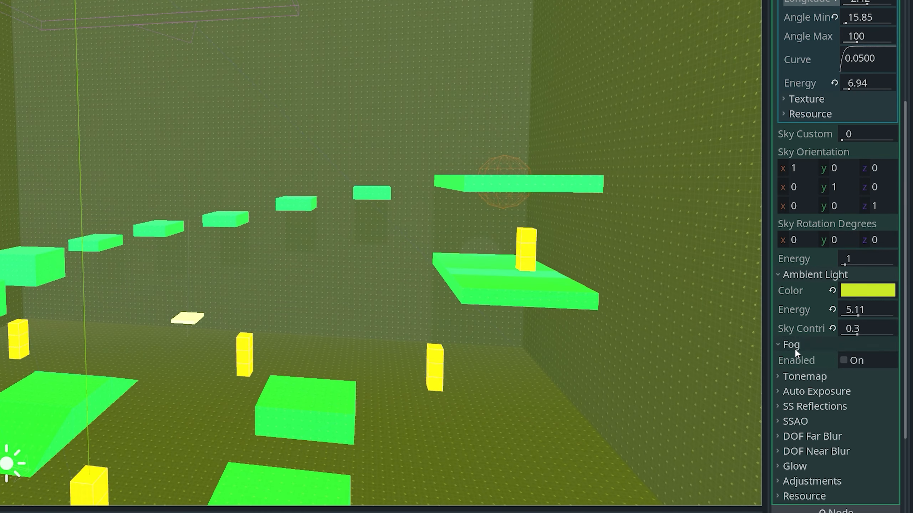
- Enable purple fog with depth begin 0 and depth end about 176.2
left_click(844, 360)
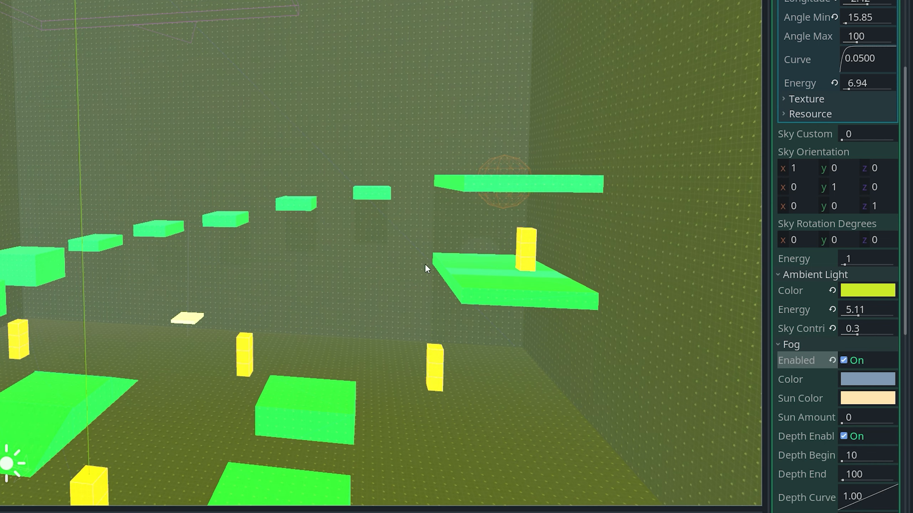
left_click(867, 379)
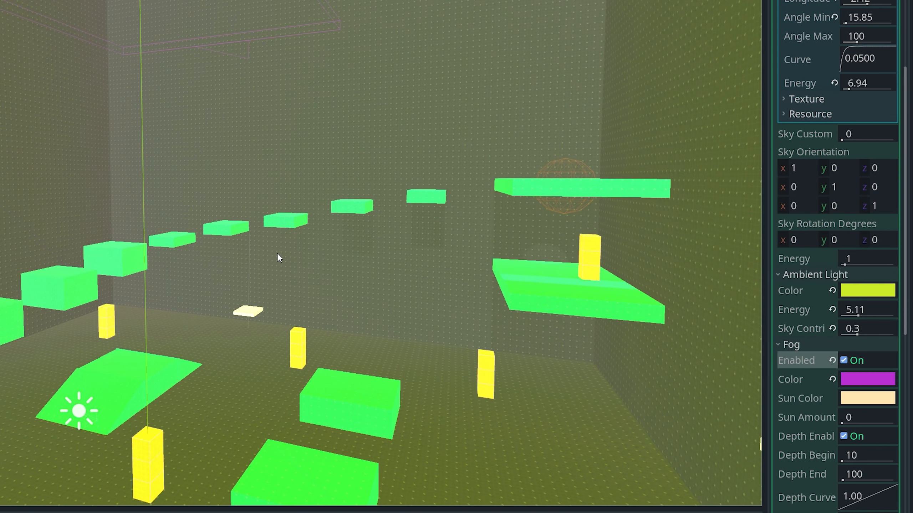
mouse_move(827, 463)
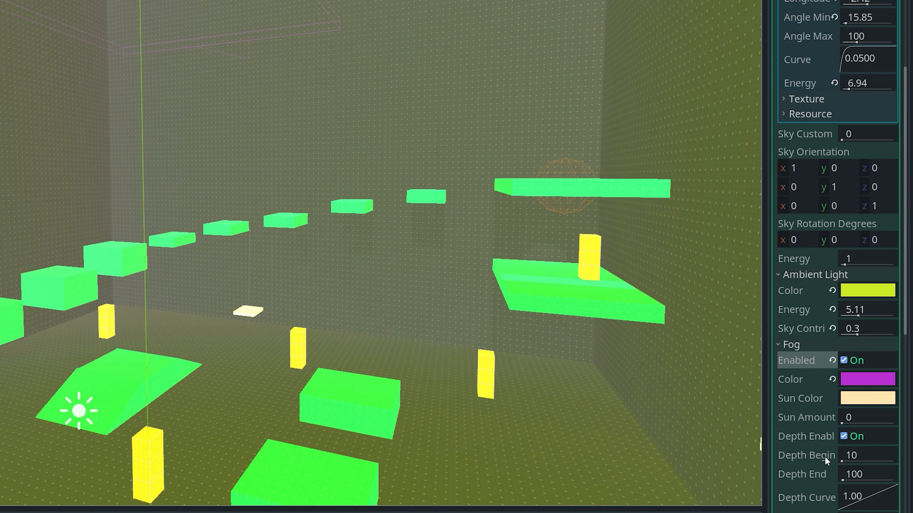
scroll("down", 3)
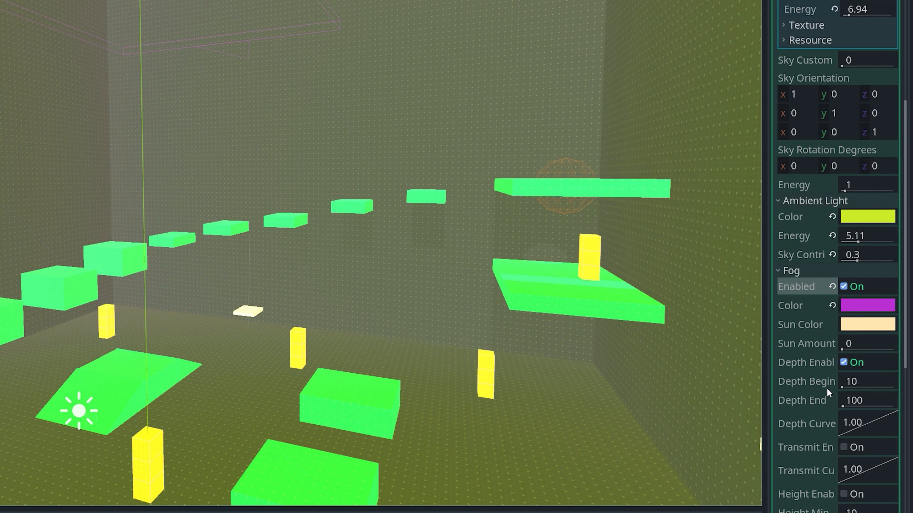
mouse_move(841, 390)
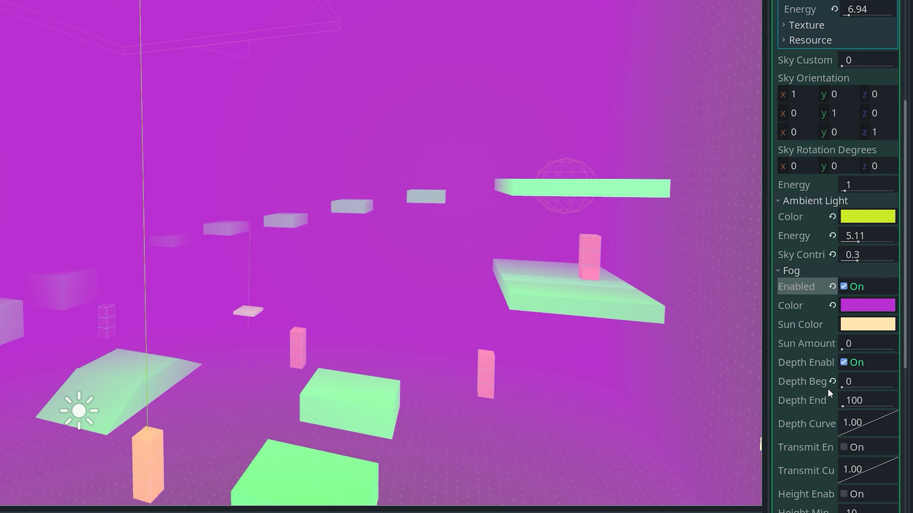
mouse_move(822, 390)
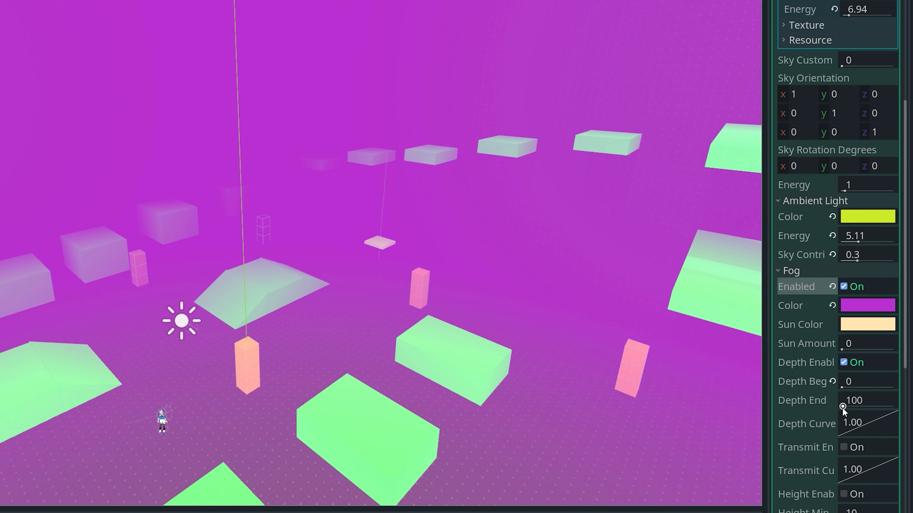
left_click_drag(853, 400, 867, 401)
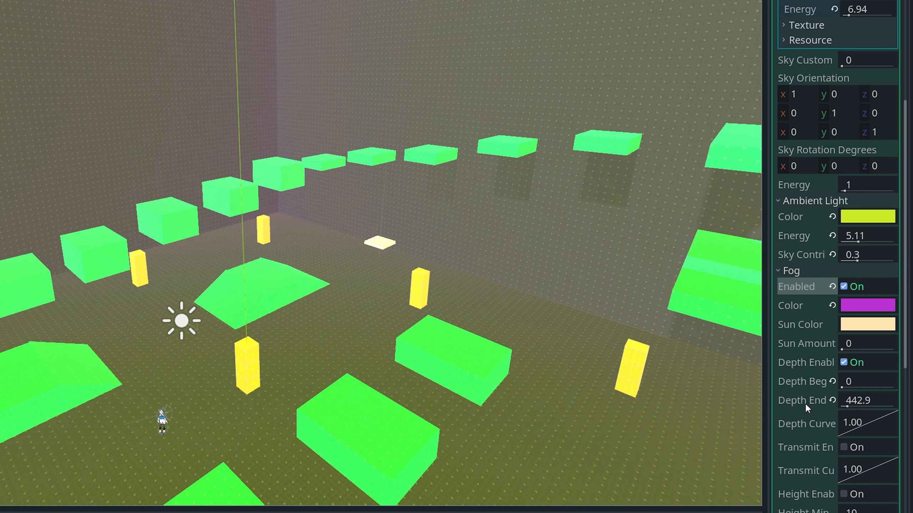
mouse_move(805, 406)
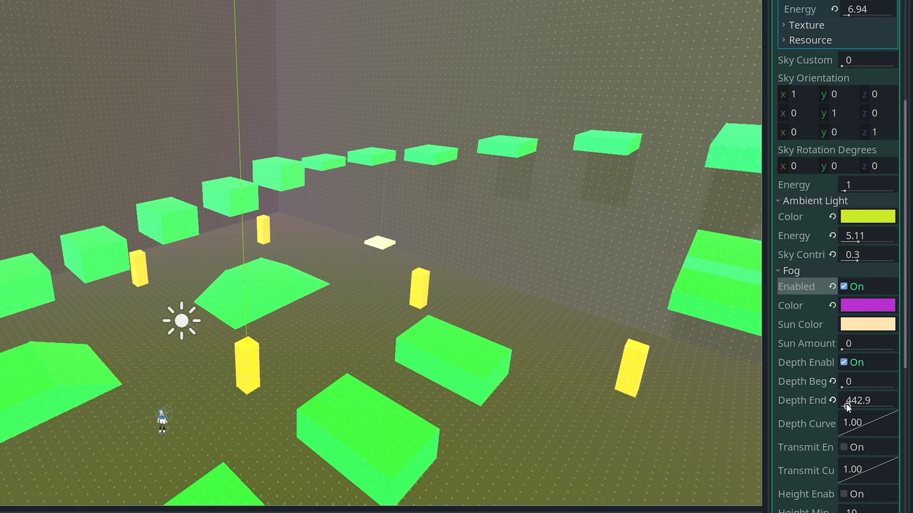
left_click_drag(867, 402, 850, 401)
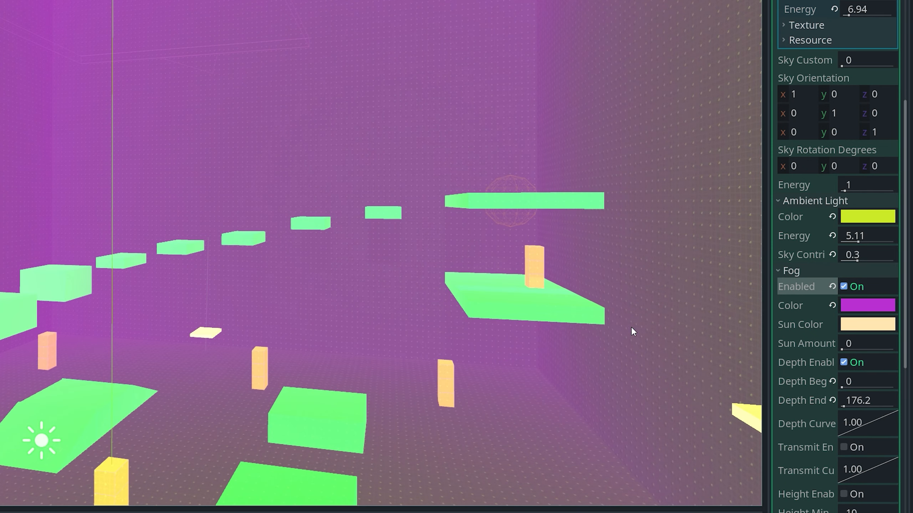
scroll("down", 3)
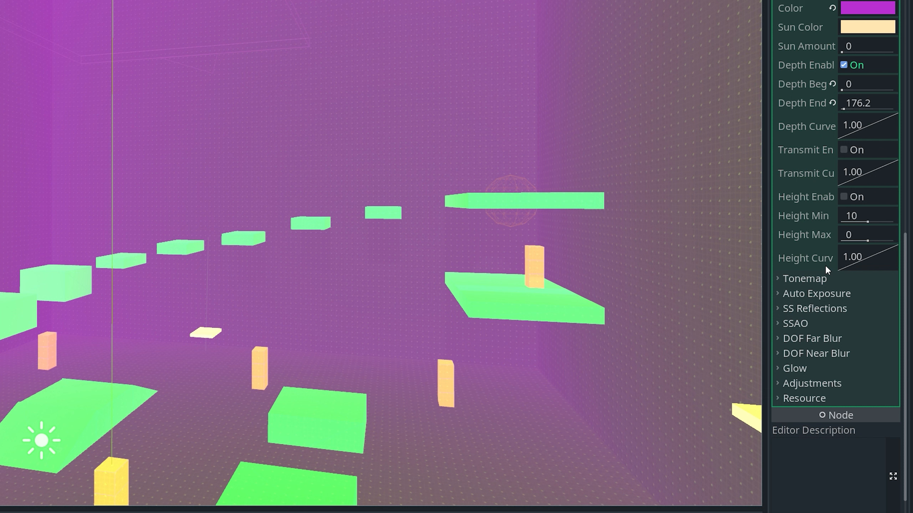
- Cycle through Reinhard, ACES and ACES Fitted tonemaps, settling on Filmic
left_click(801, 279)
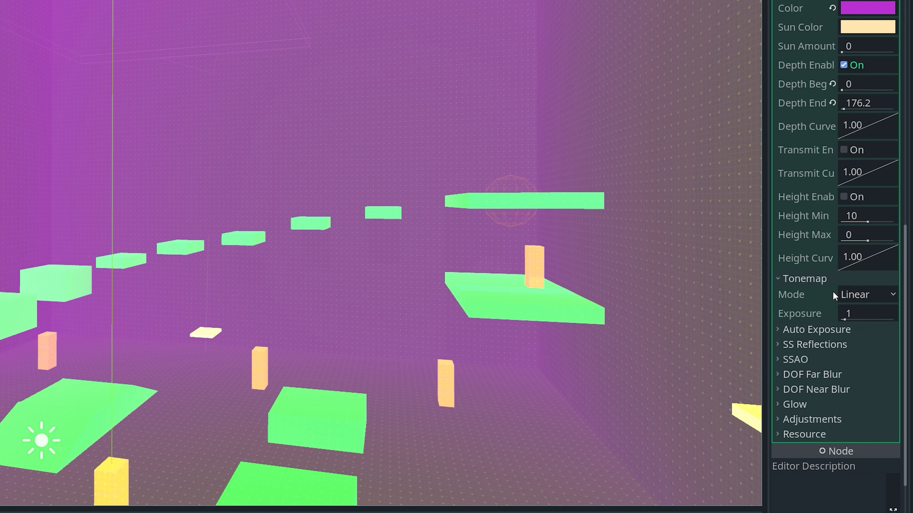
left_click(868, 294)
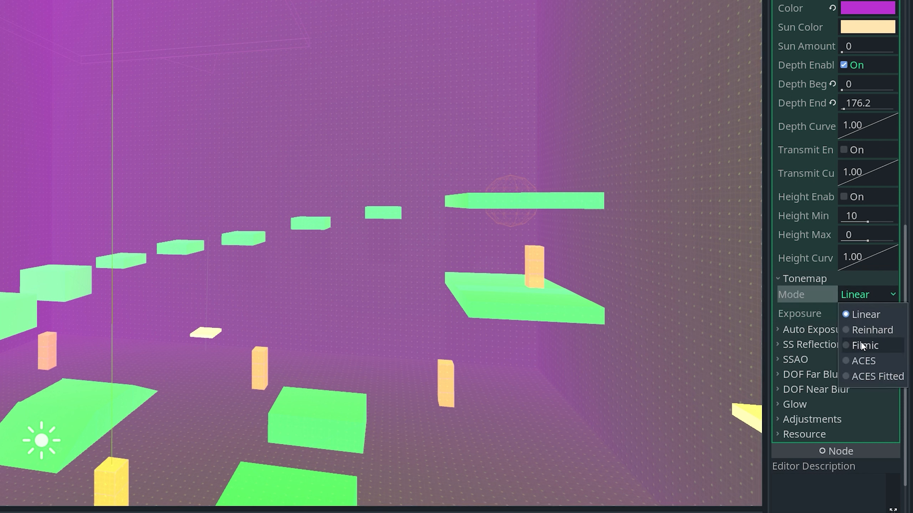
left_click(871, 331)
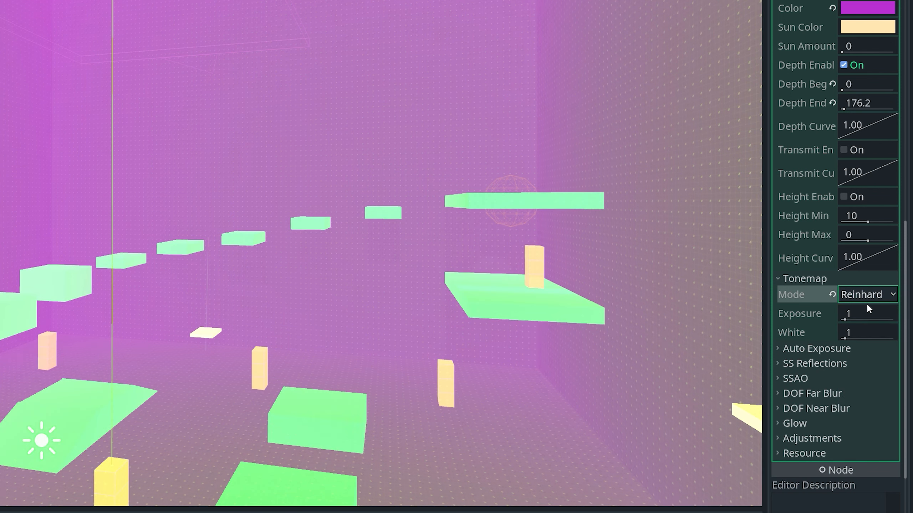
left_click(867, 295)
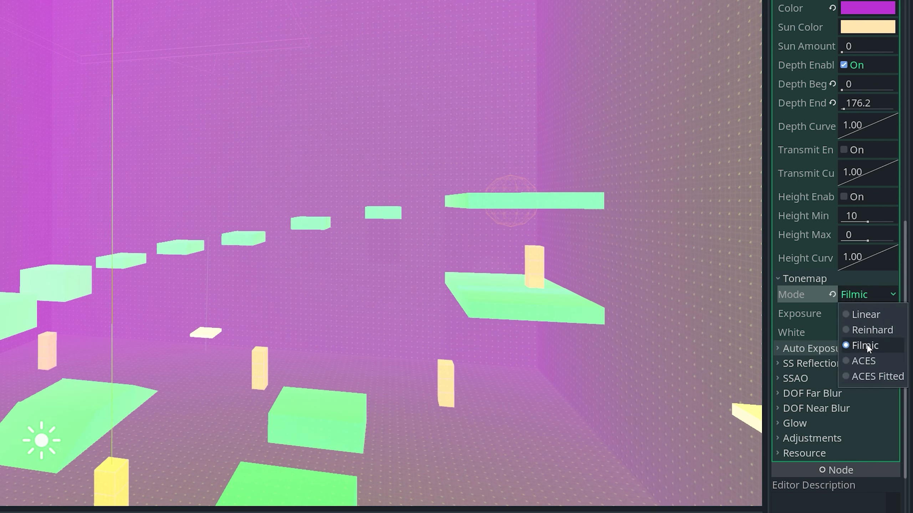
left_click(863, 361)
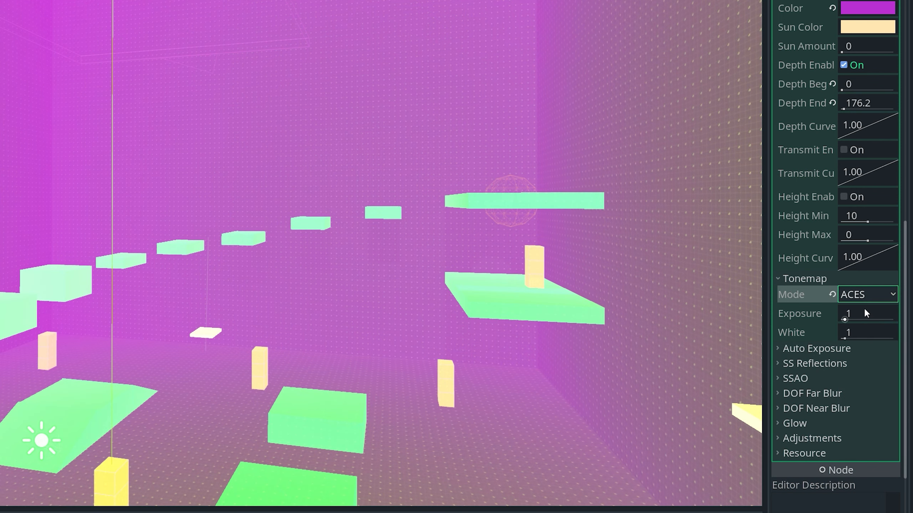
left_click(867, 295)
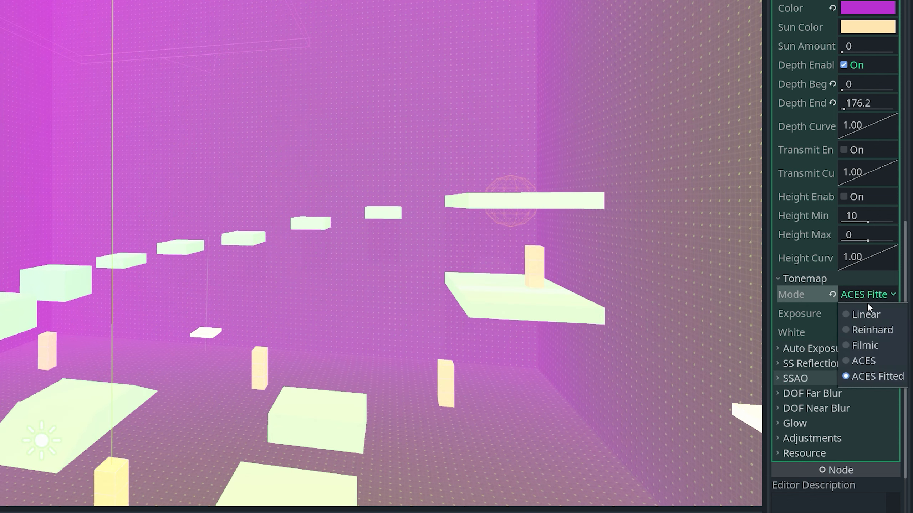
mouse_move(871, 363)
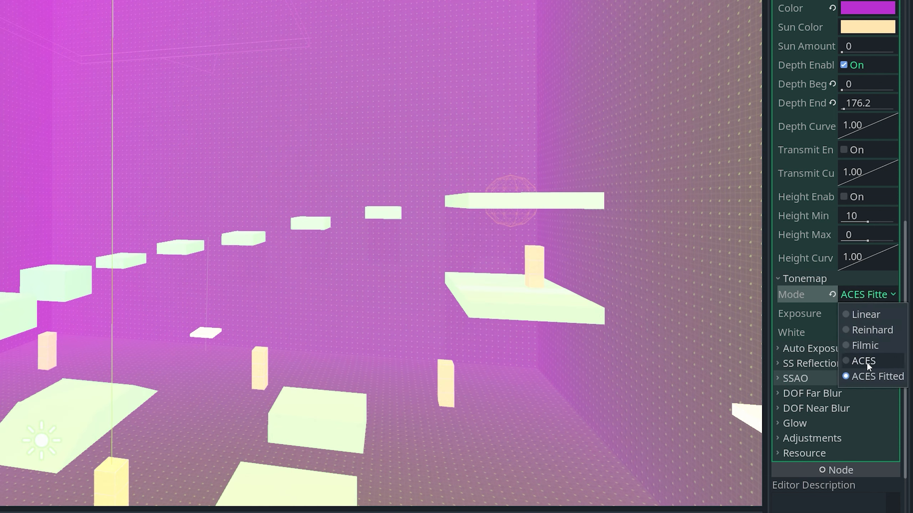
left_click(864, 345)
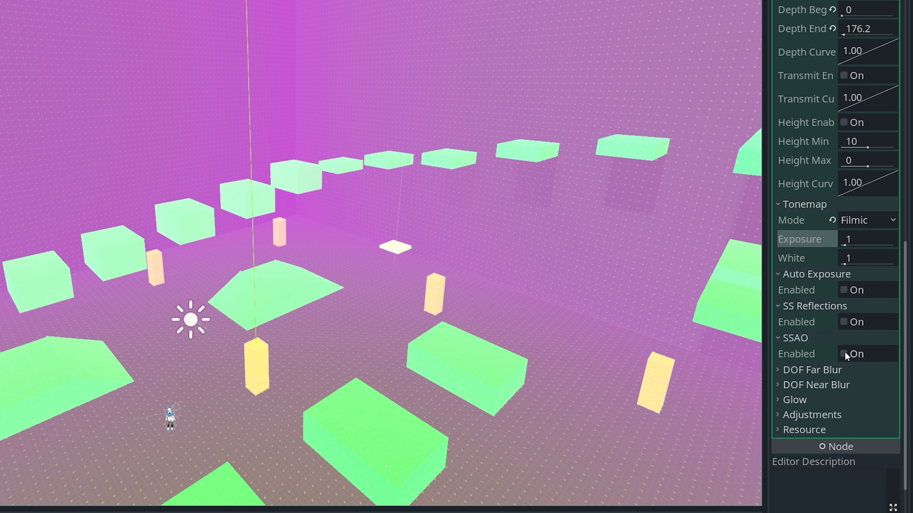
- Enable SSAO with default radius 1 and medium quality, then scroll to DOF Far Blur
left_click(843, 354)
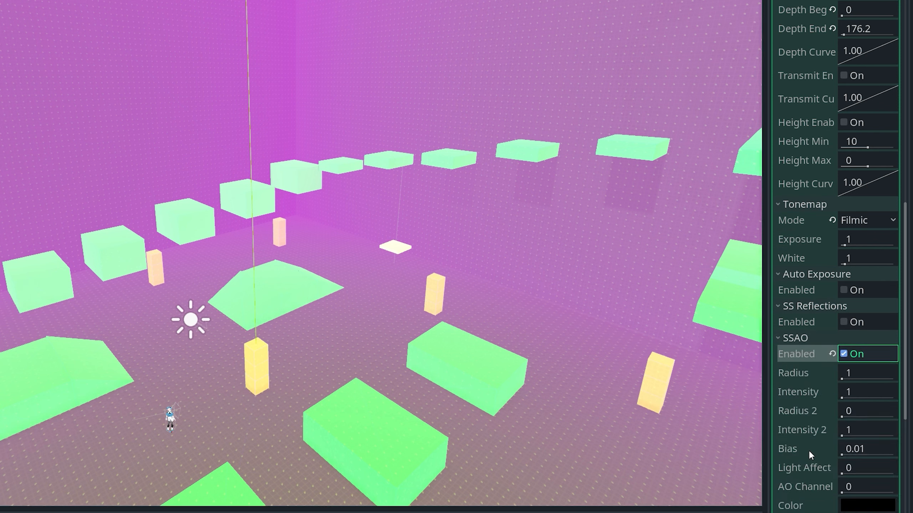
scroll("down", 3)
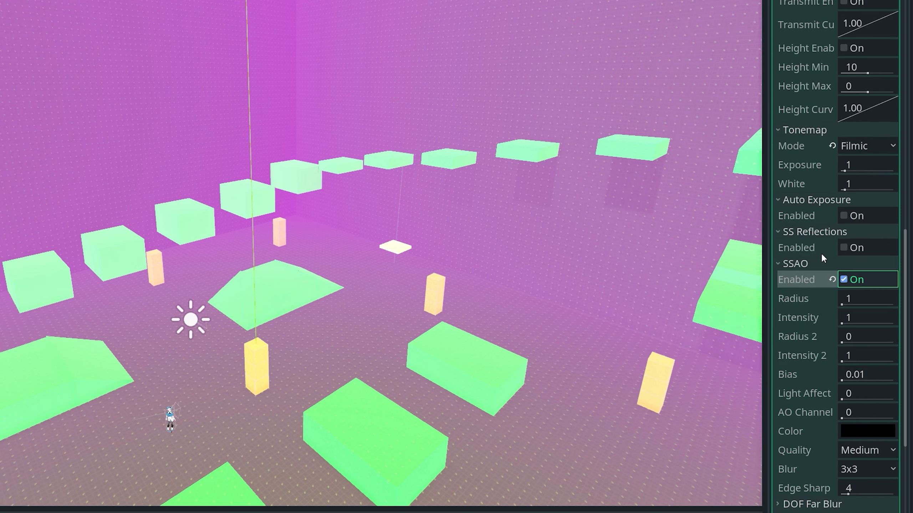
scroll("down", 3)
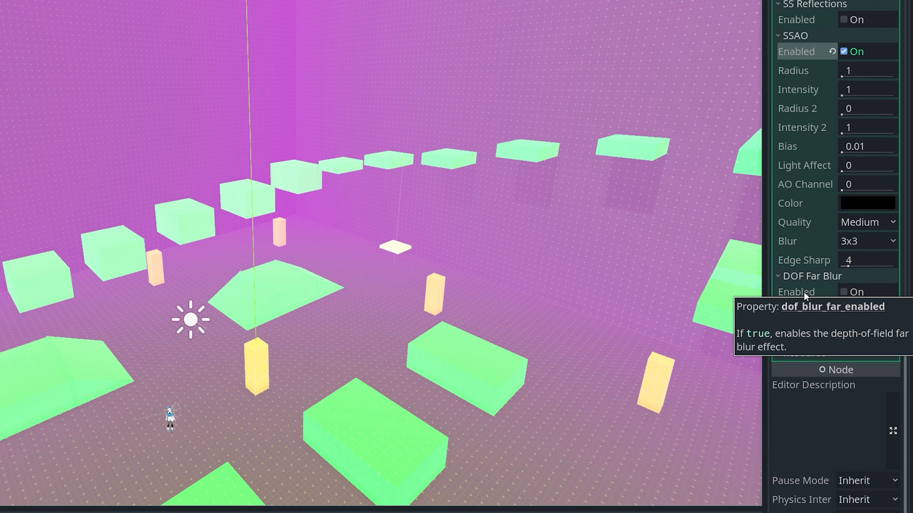
- Enable DOF far blur with distance 79.63, transition 9.56 and amount 0.05
left_click(843, 293)
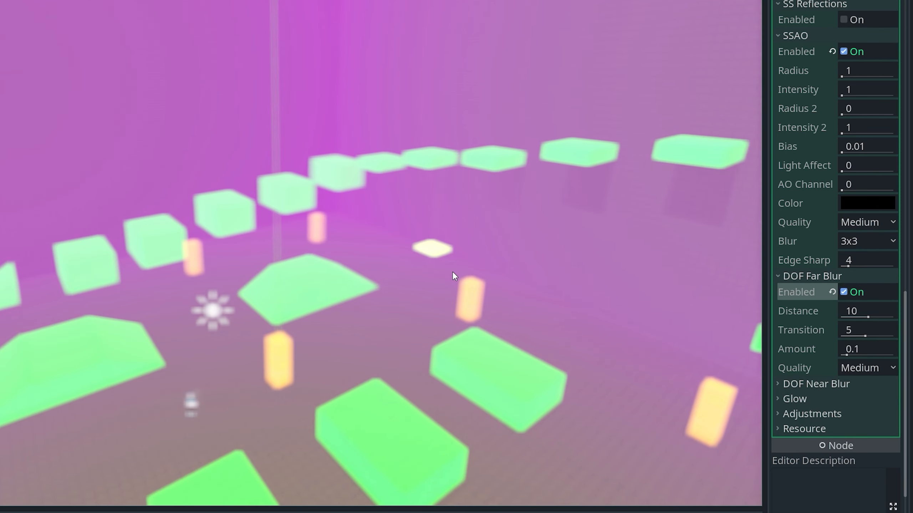
mouse_move(823, 322)
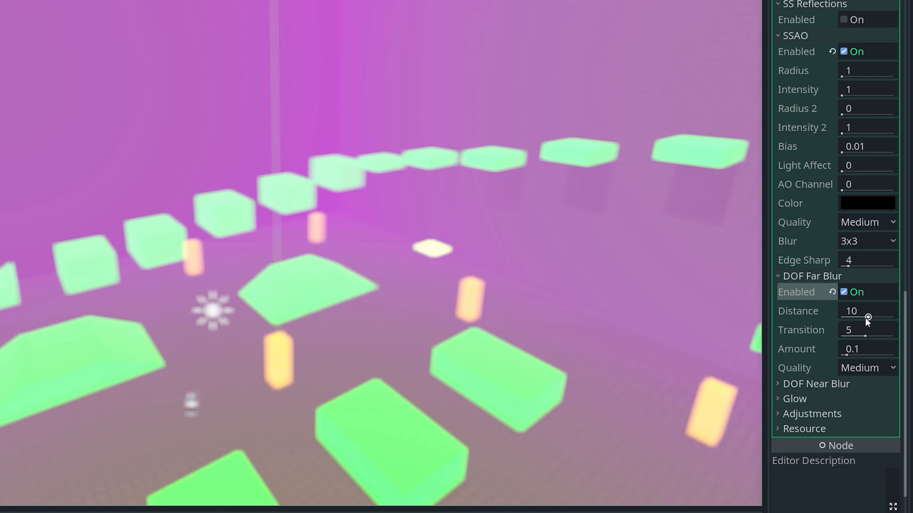
left_click_drag(866, 311, 873, 310)
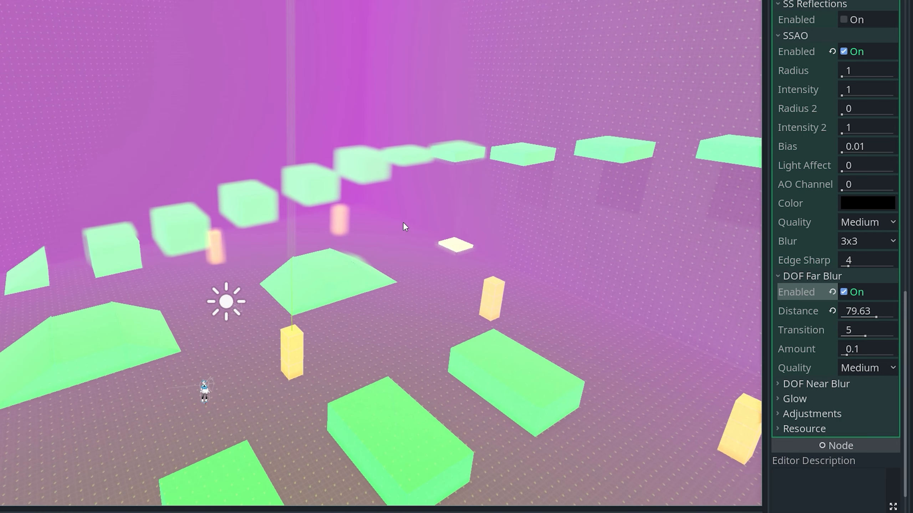
mouse_move(796, 297)
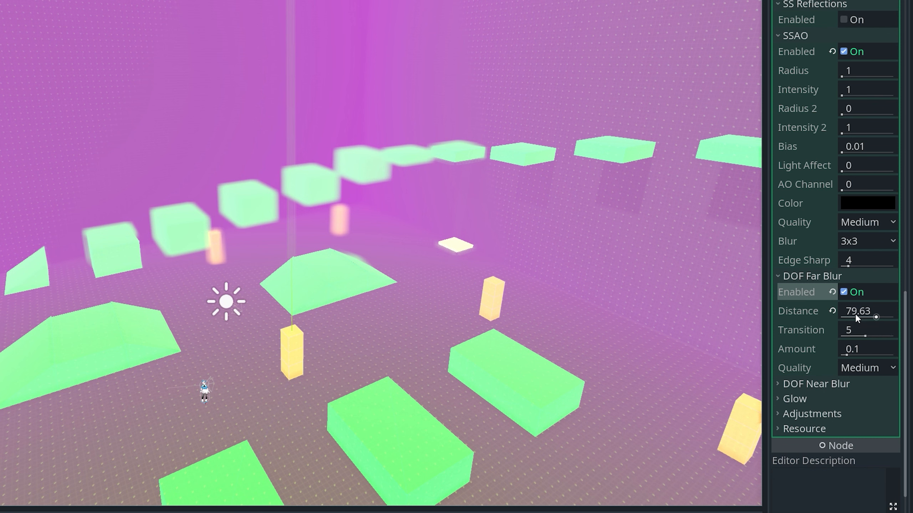
mouse_move(864, 335)
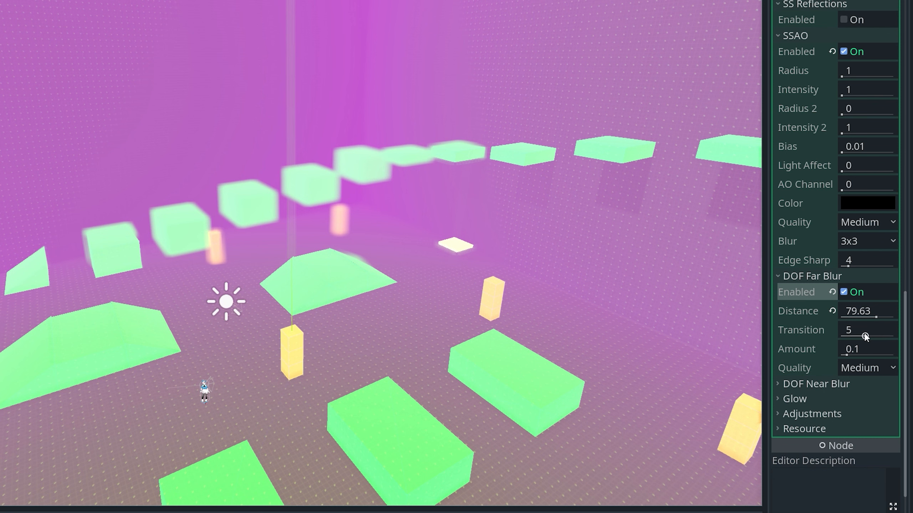
left_click_drag(861, 330, 867, 330)
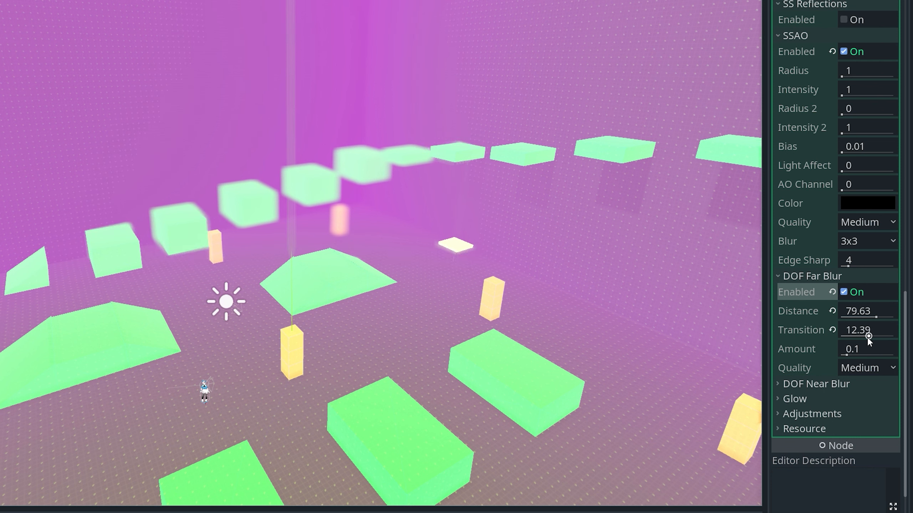
left_click_drag(864, 329, 864, 348)
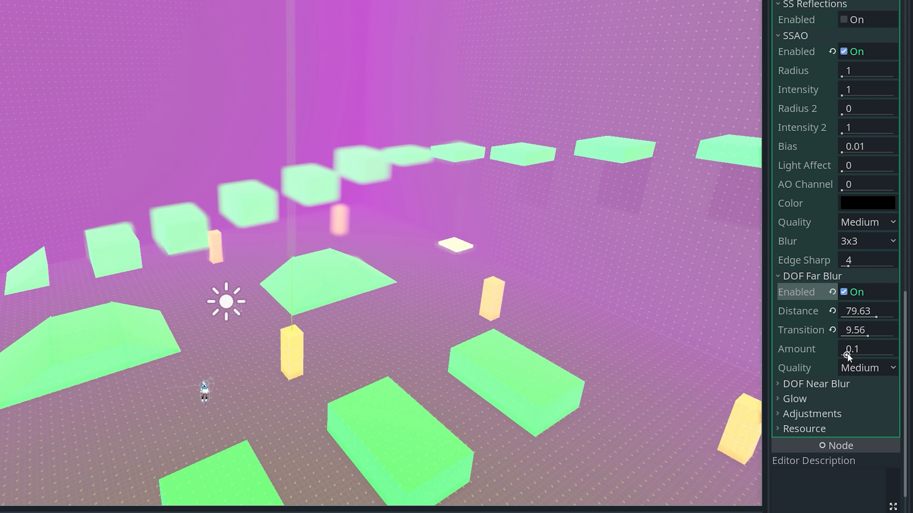
left_click_drag(850, 348, 867, 349)
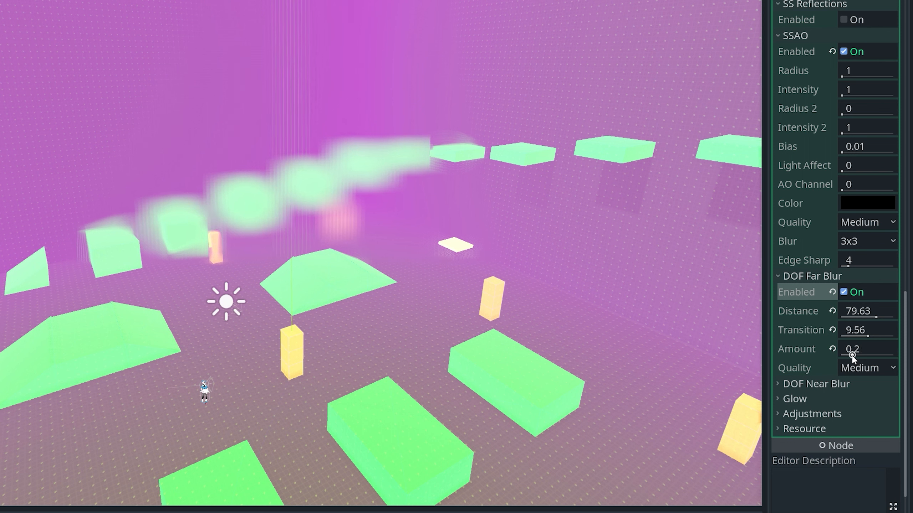
left_click_drag(856, 349, 850, 349)
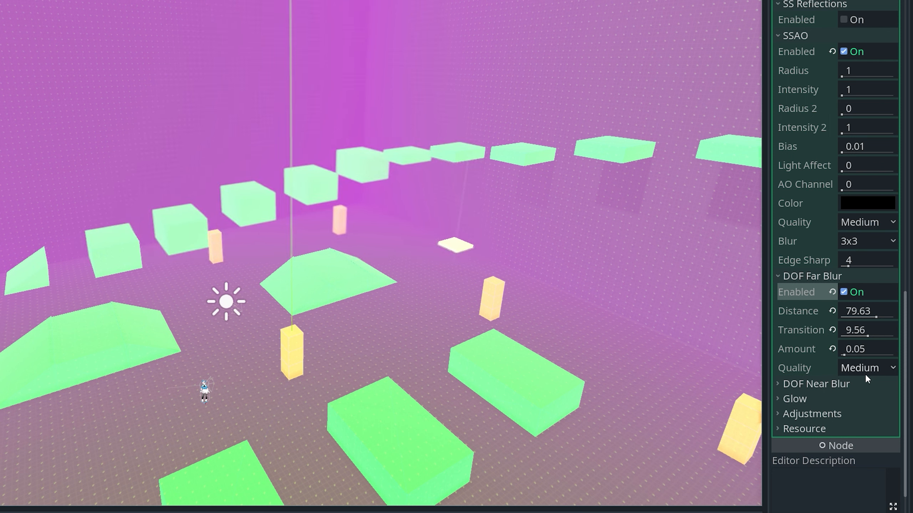
- Enable DOF near blur at default settings
left_click(816, 384)
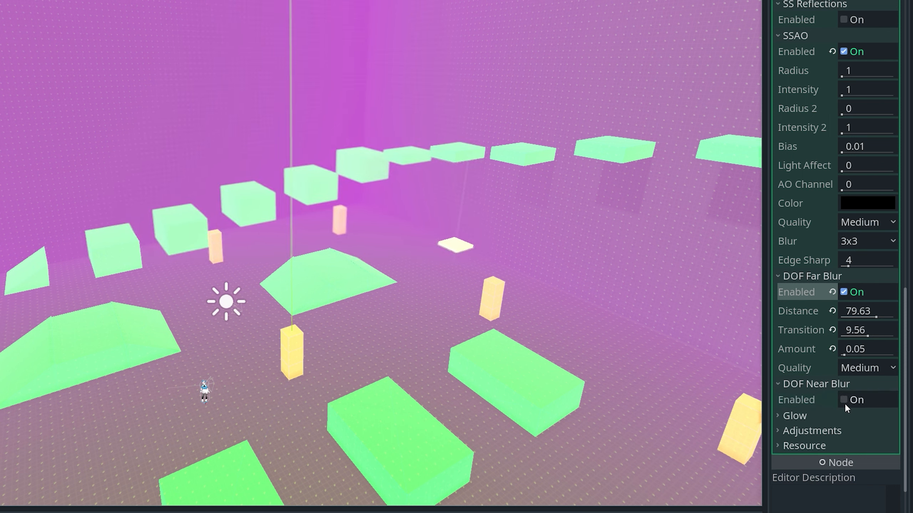
left_click(844, 399)
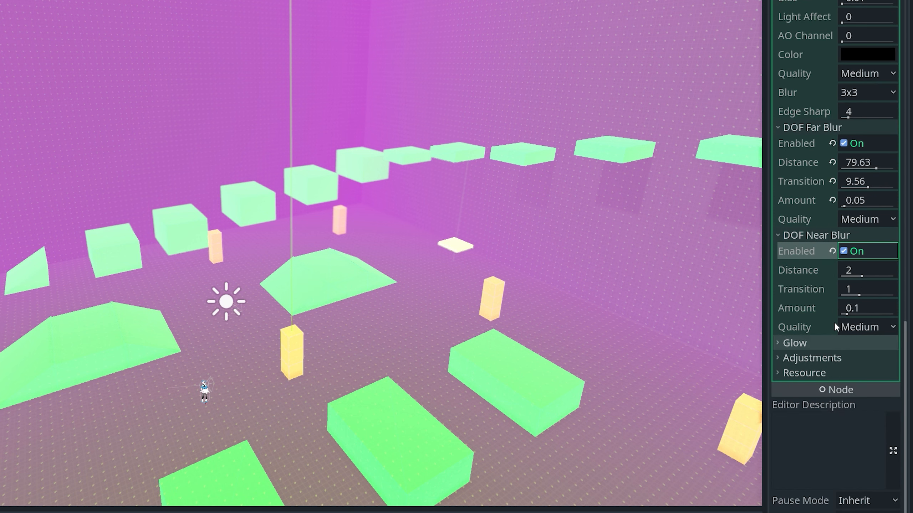
mouse_move(802, 347)
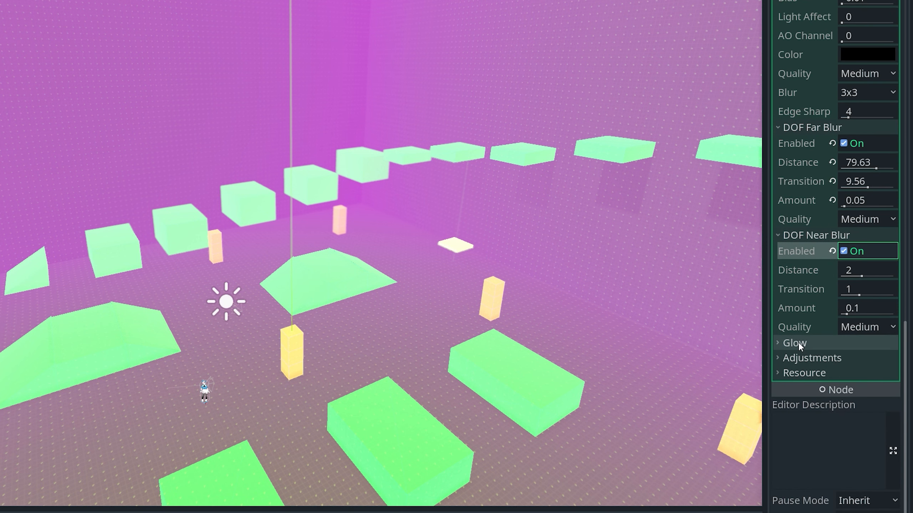
- Enable glow with intensity 0.34, strength 0.86, bloom 0.54 and Additive blend mode
left_click(794, 343)
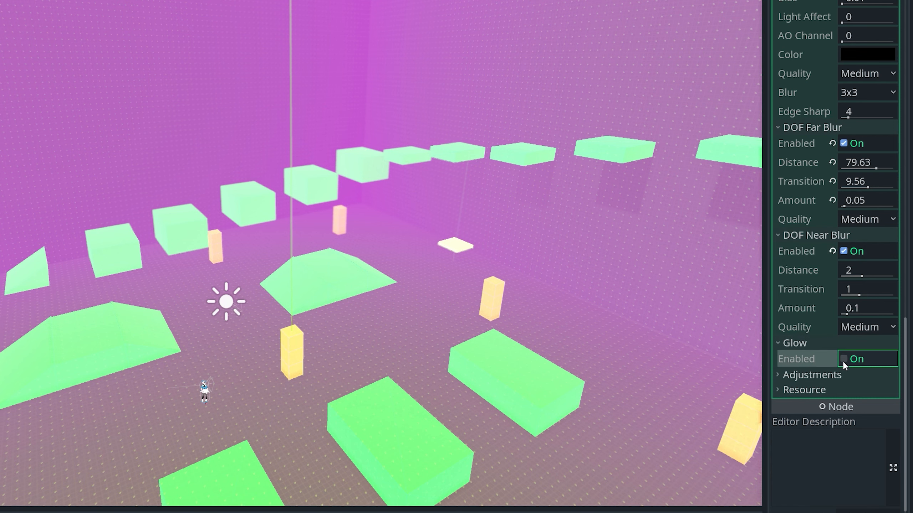
left_click(844, 359)
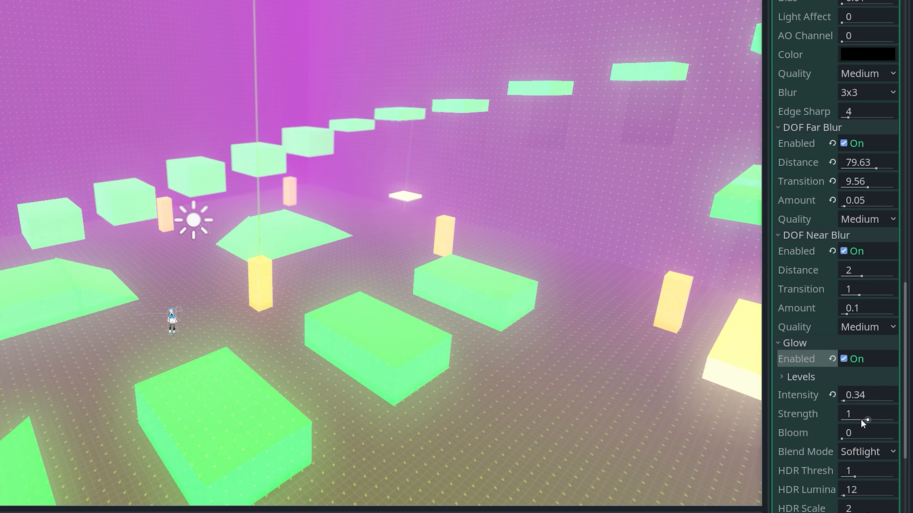
left_click_drag(867, 433, 856, 432)
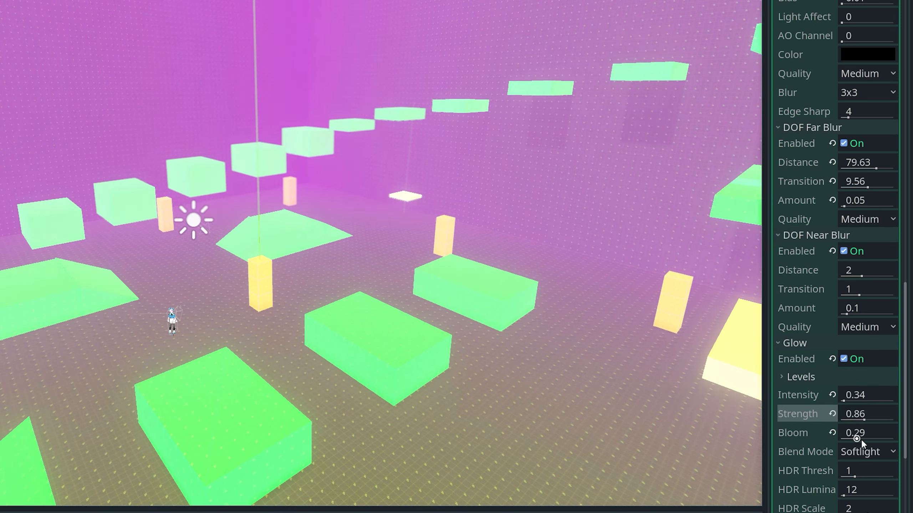
left_click_drag(854, 433, 861, 432)
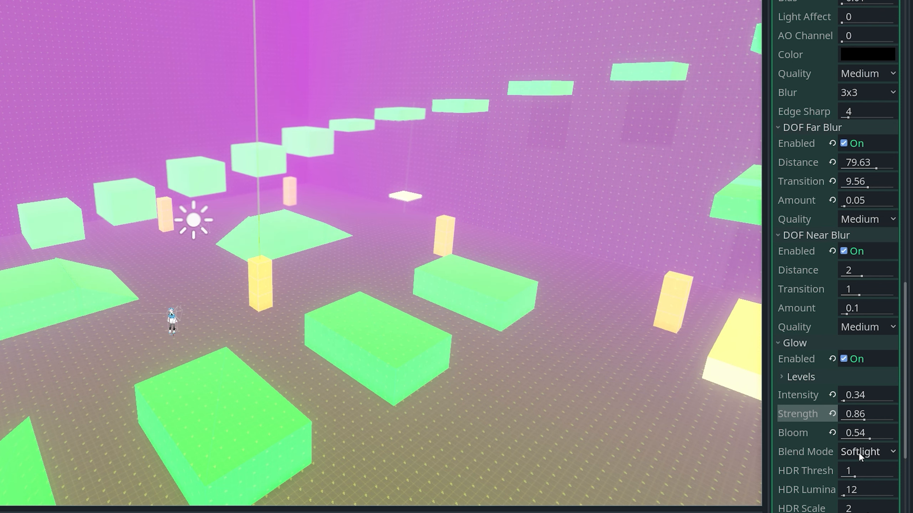
left_click(867, 452)
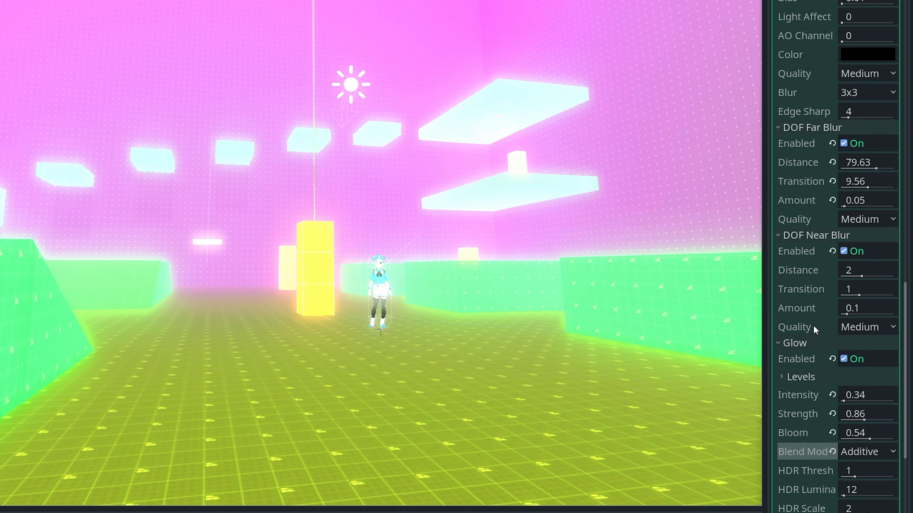
scroll("down", 3)
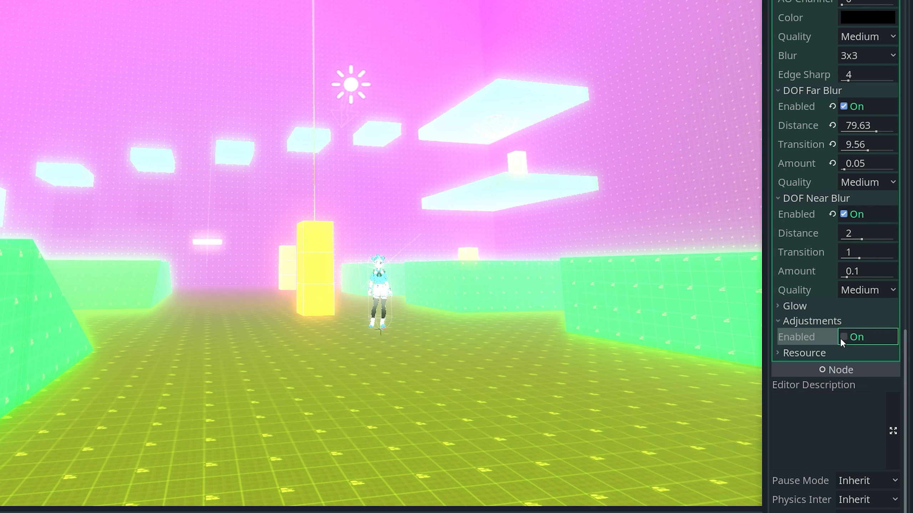
- Enable environment Adjustments, showing brightness, contrast and saturation at 1
left_click(844, 337)
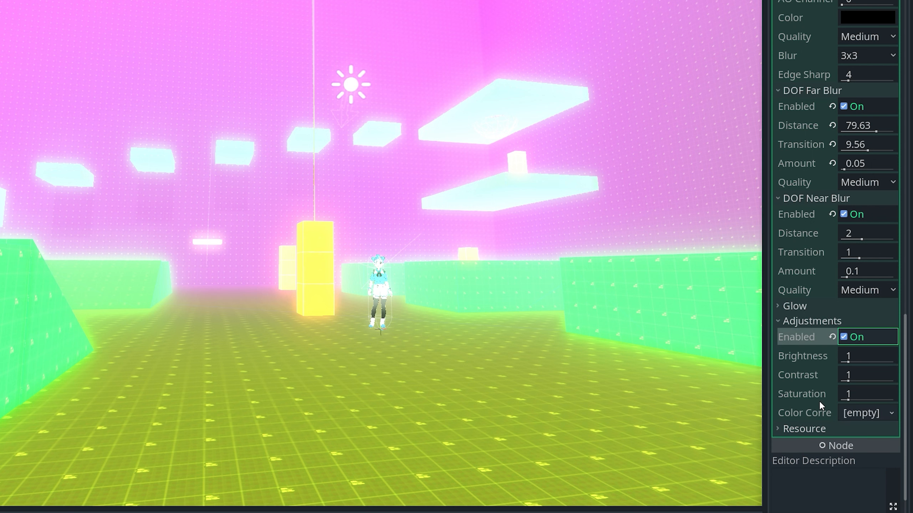
mouse_move(850, 412)
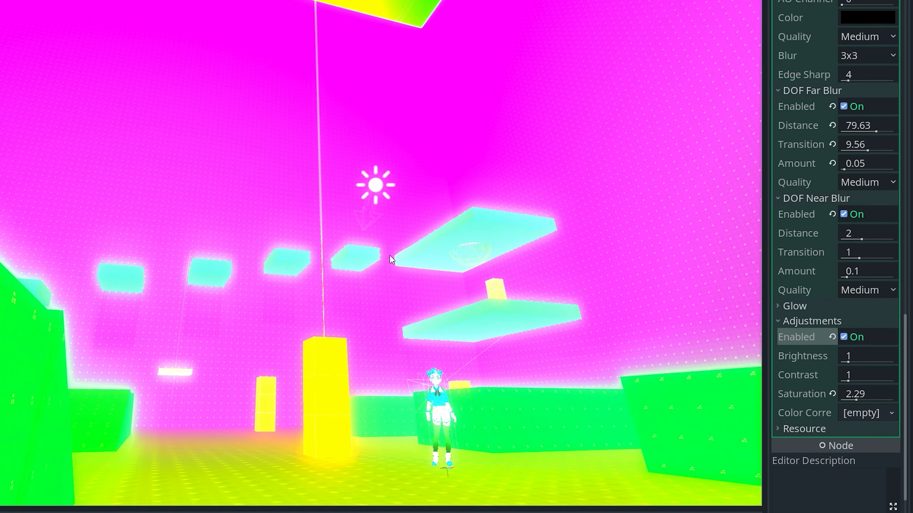
mouse_move(408, 301)
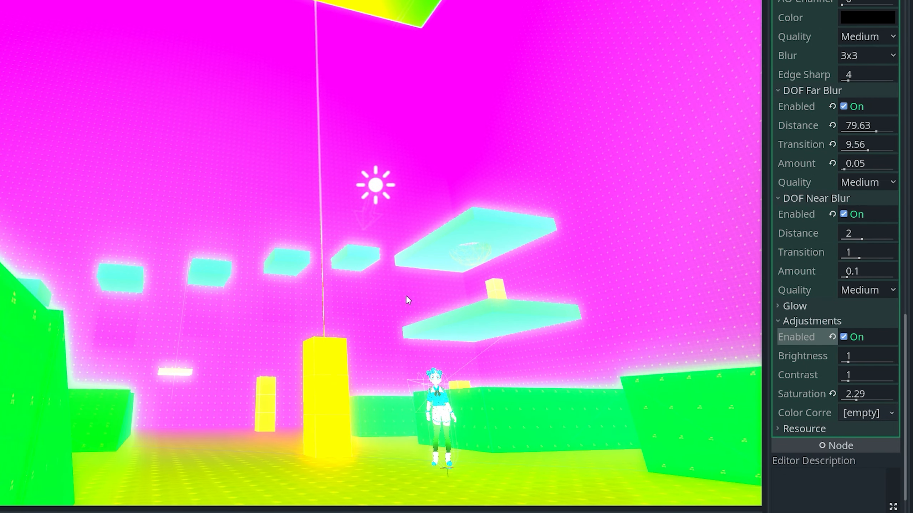